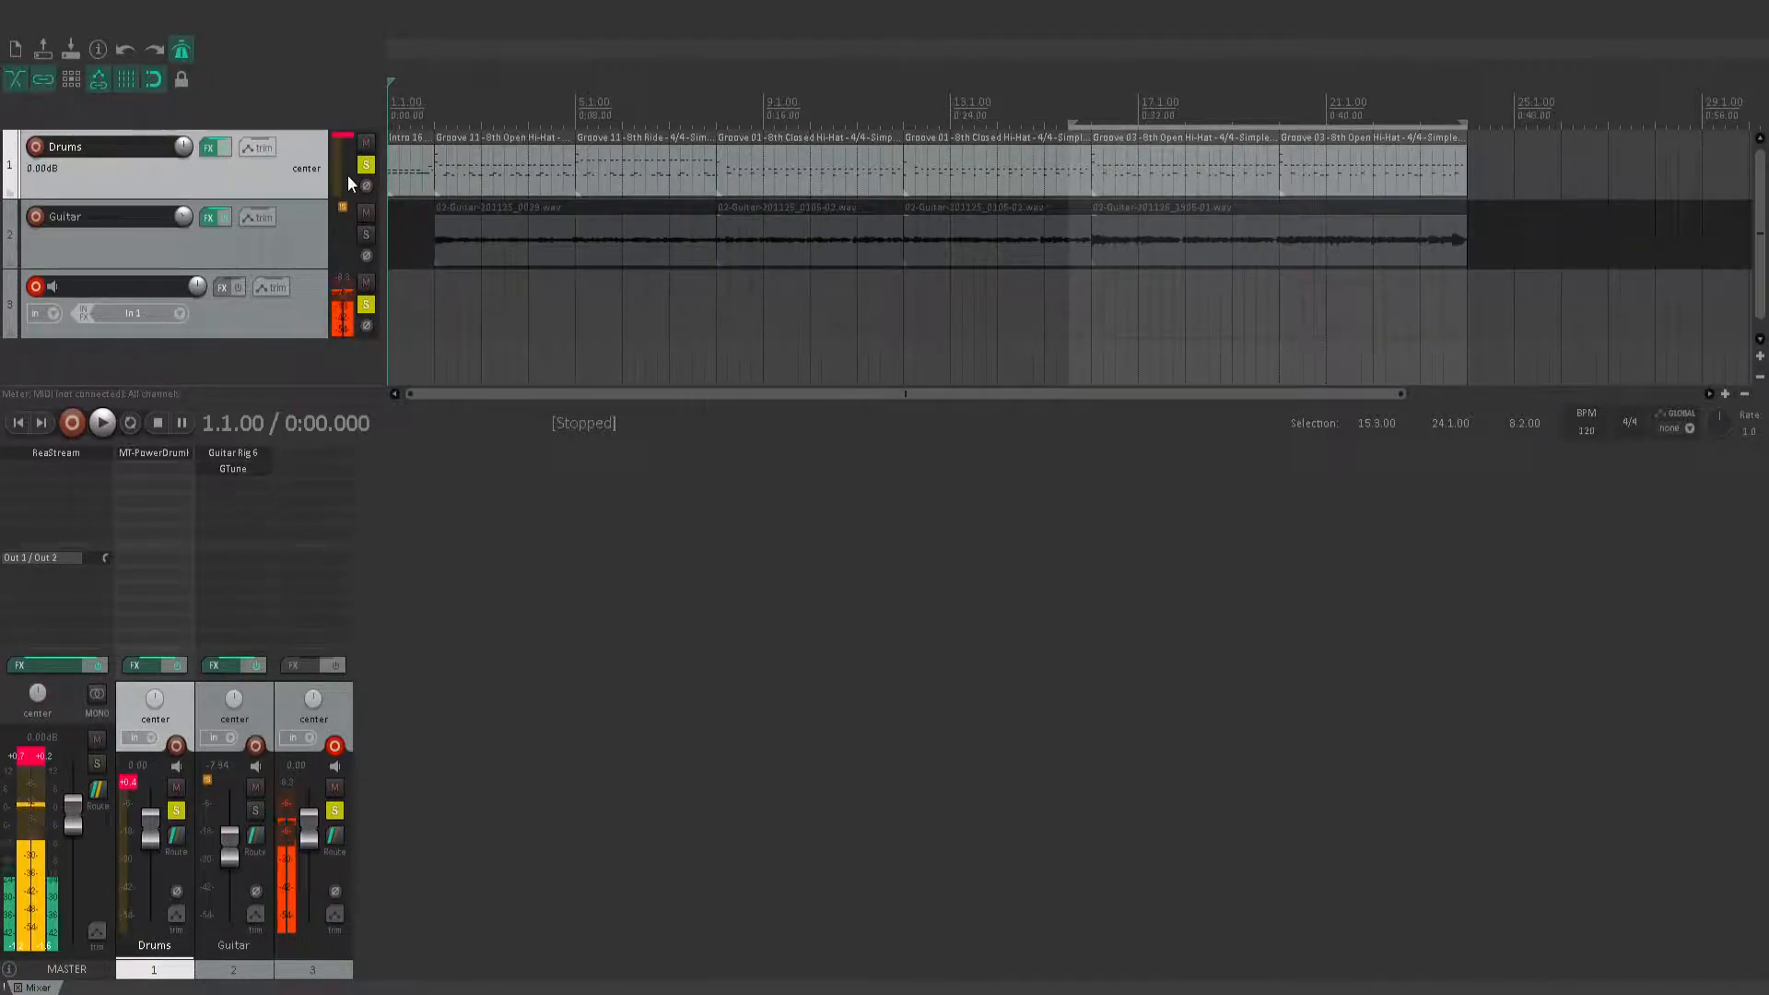
Start playback with the Drums track soloed to audition the MIDI groove
click(102, 423)
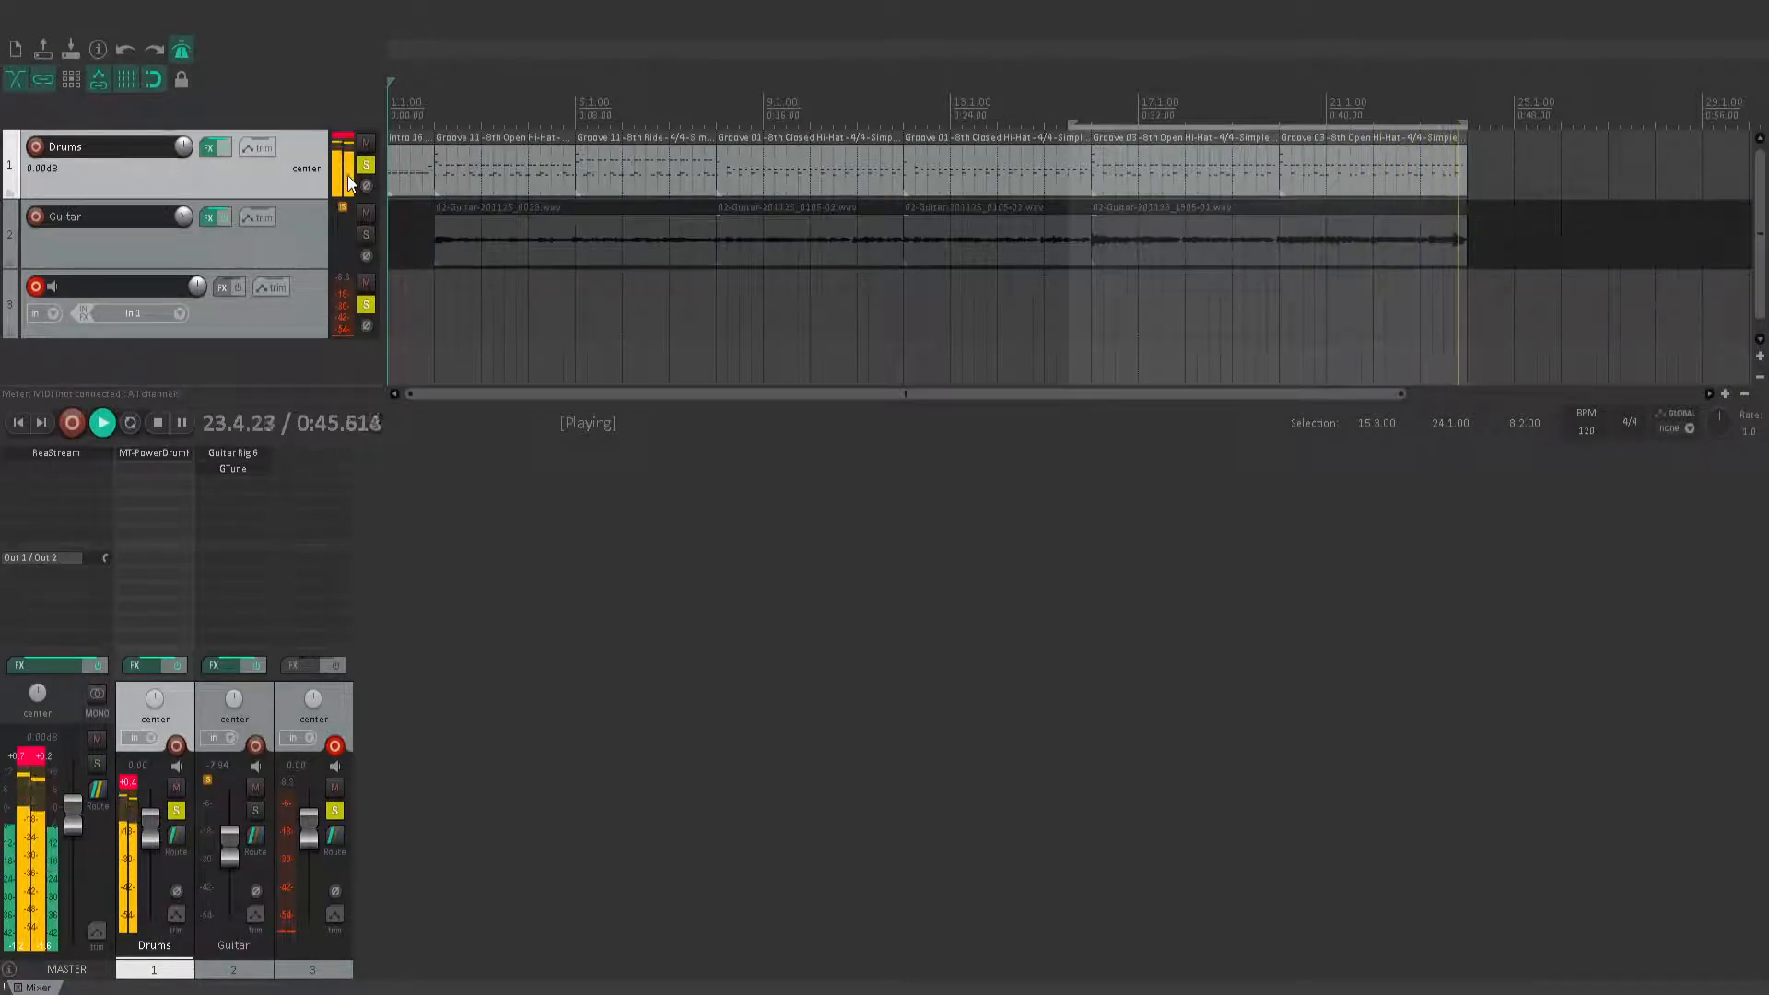
Stop the drum playback and switch the solo over to the Guitar track
click(70, 423)
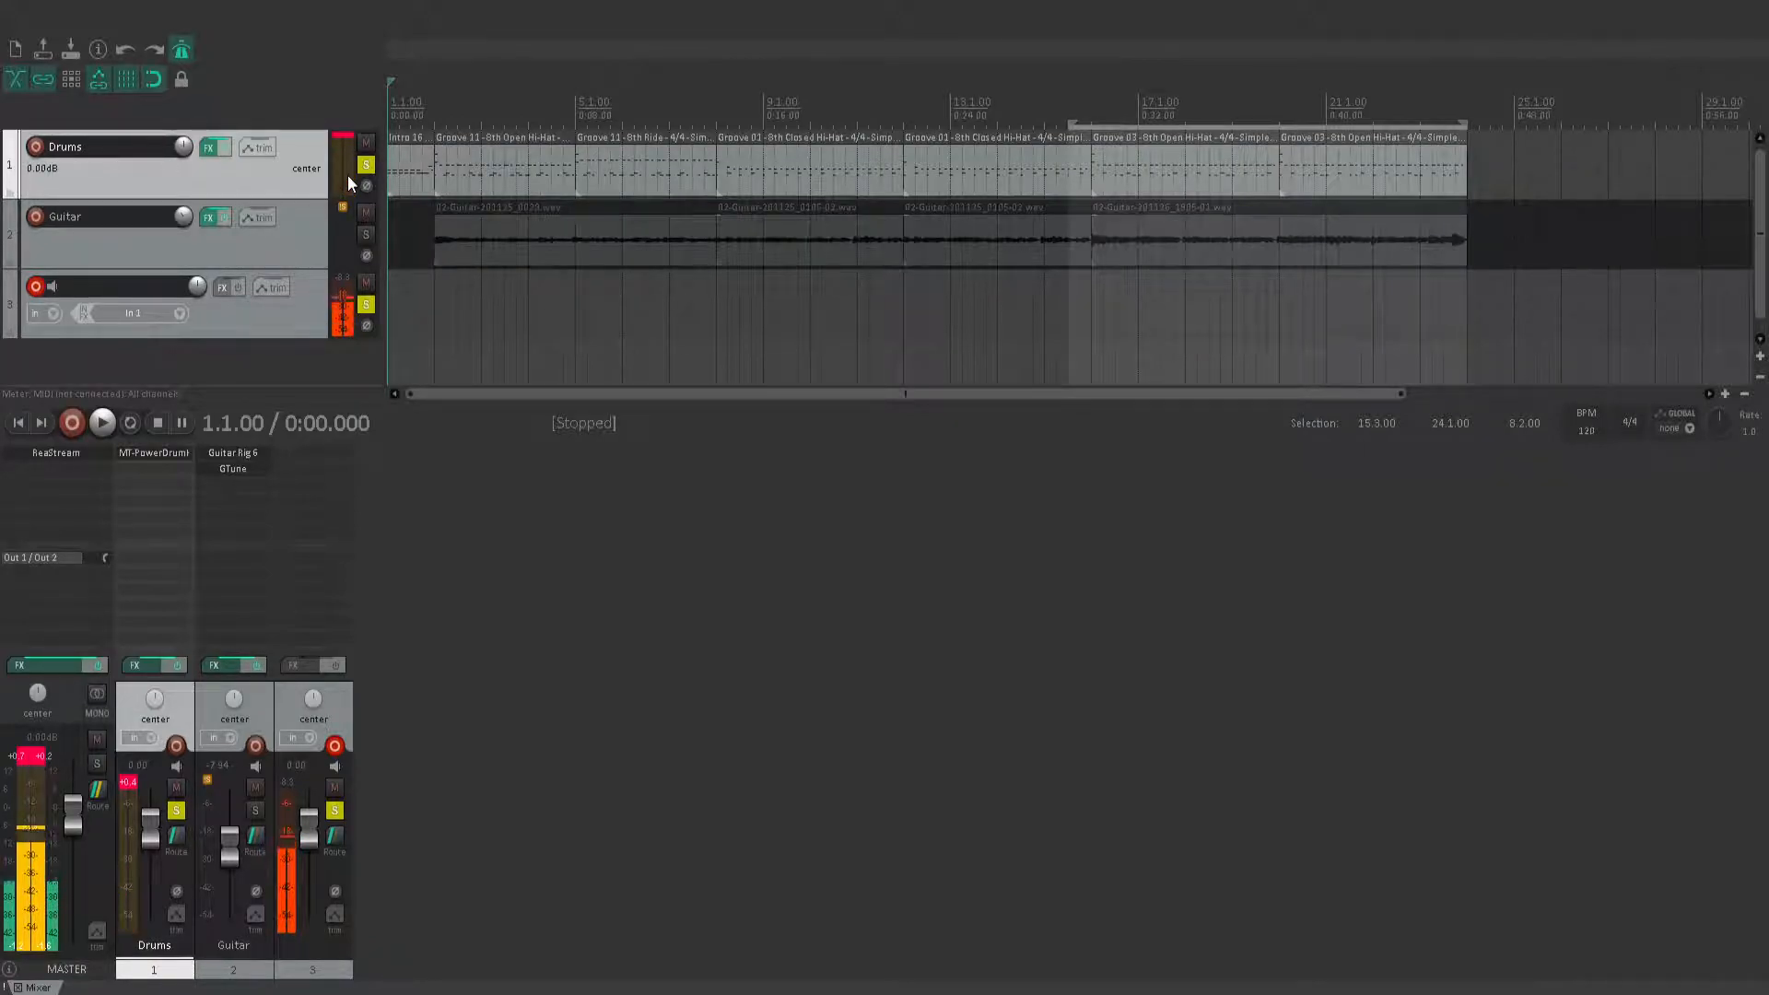
click(101, 422)
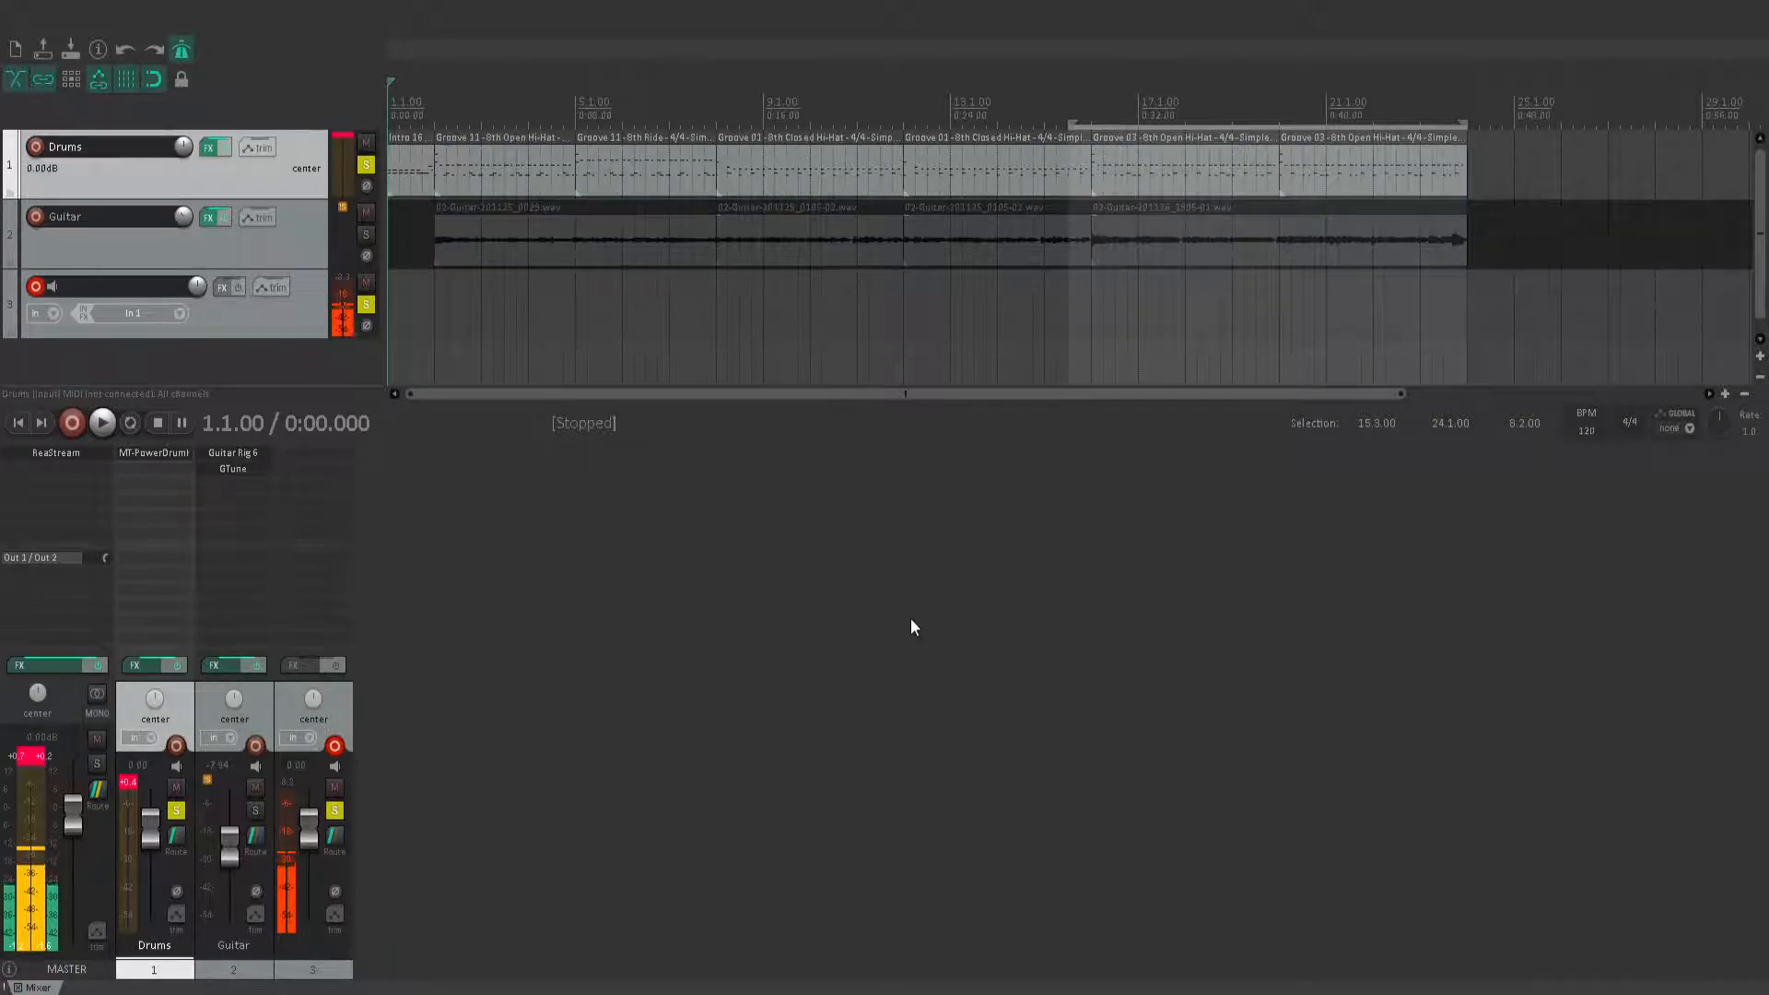
mouse_move(966, 612)
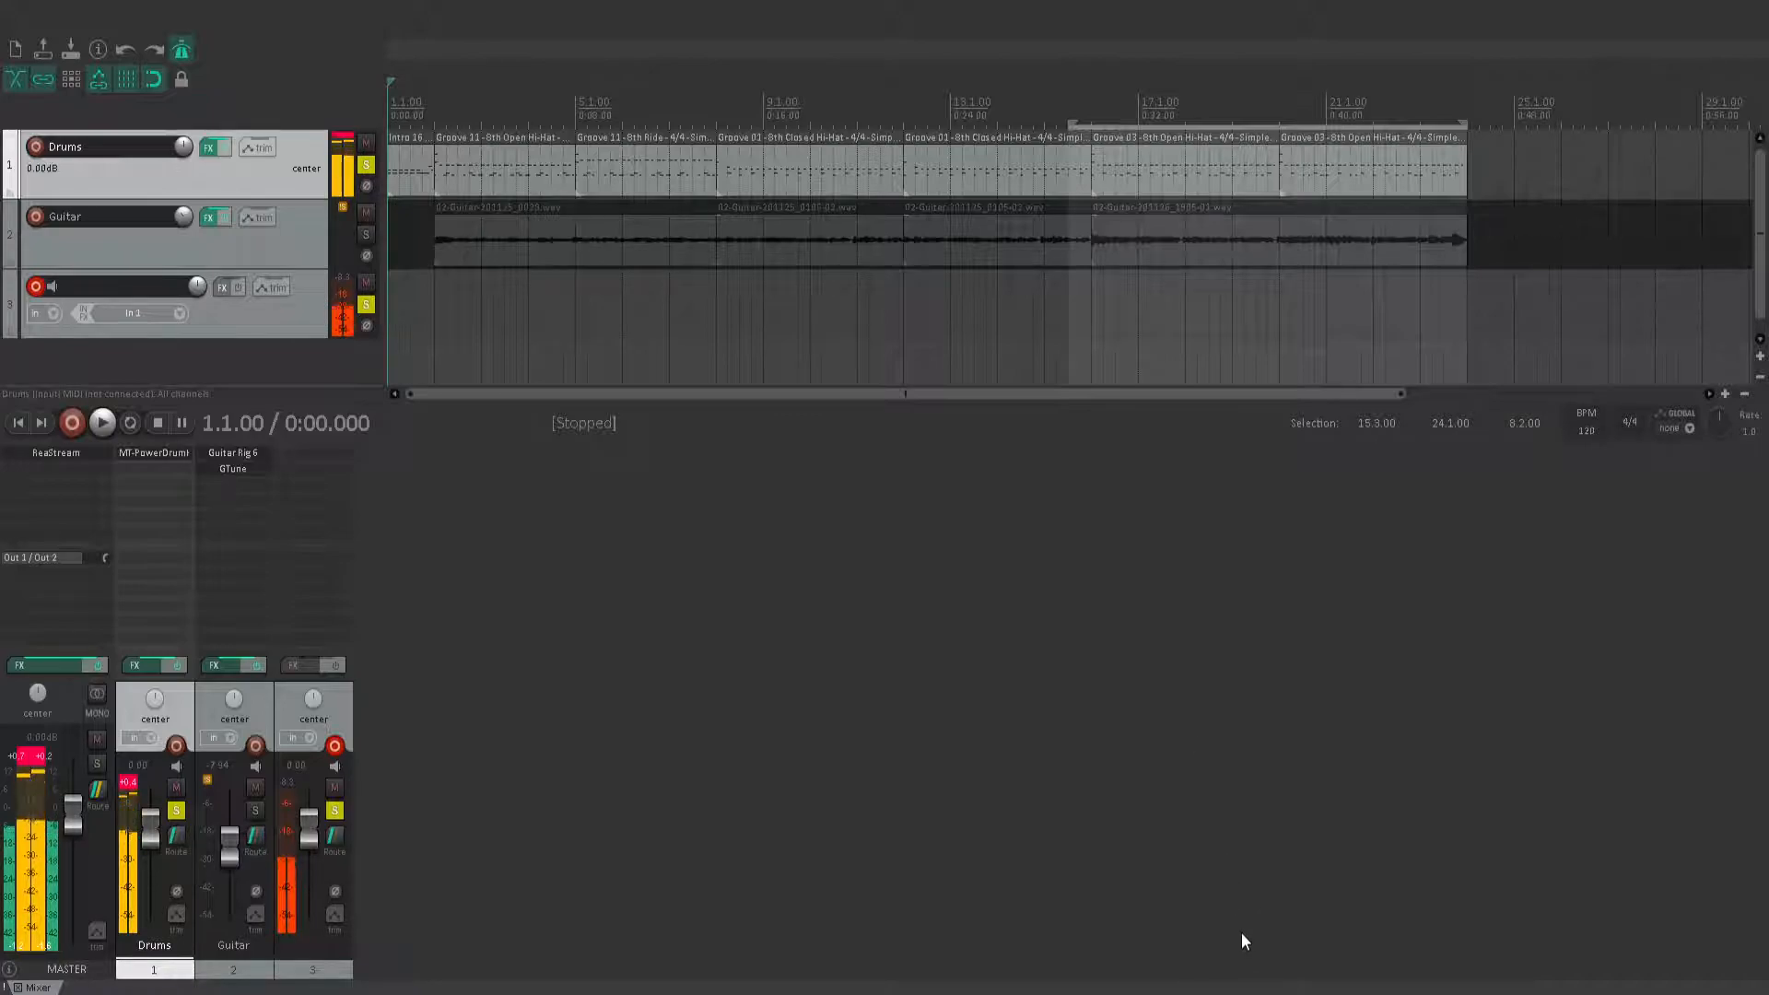
mouse_move(1340, 466)
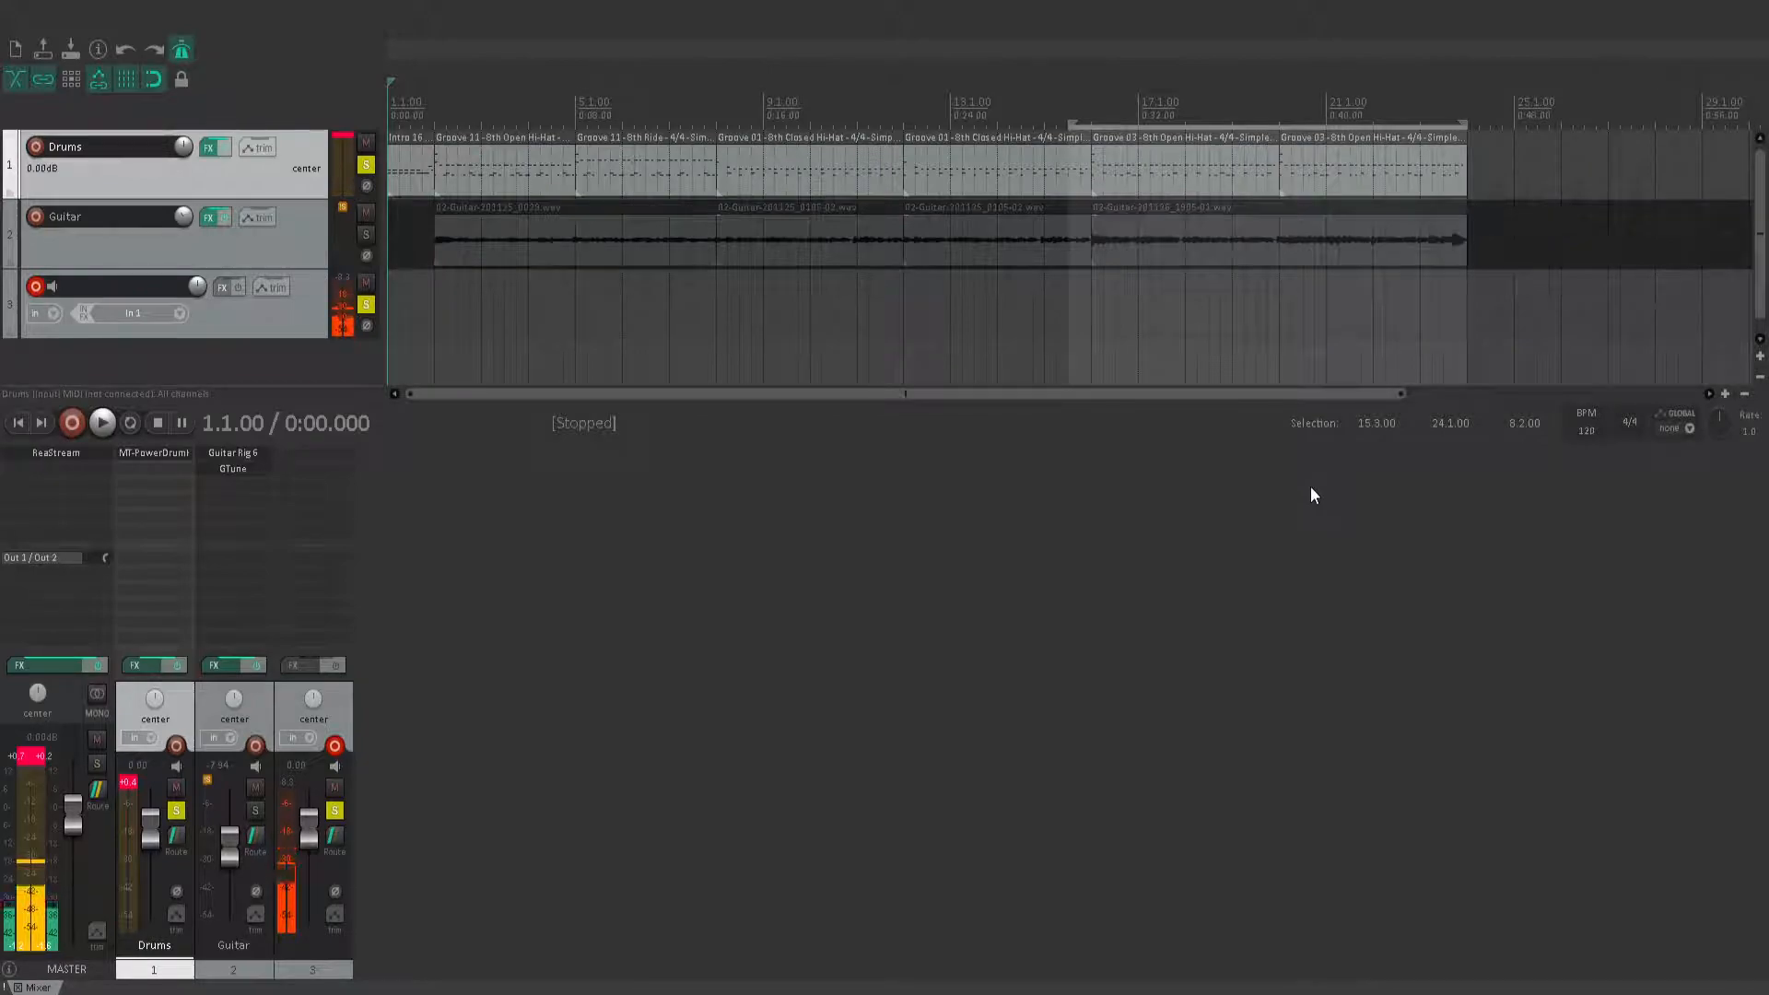
mouse_move(1161, 686)
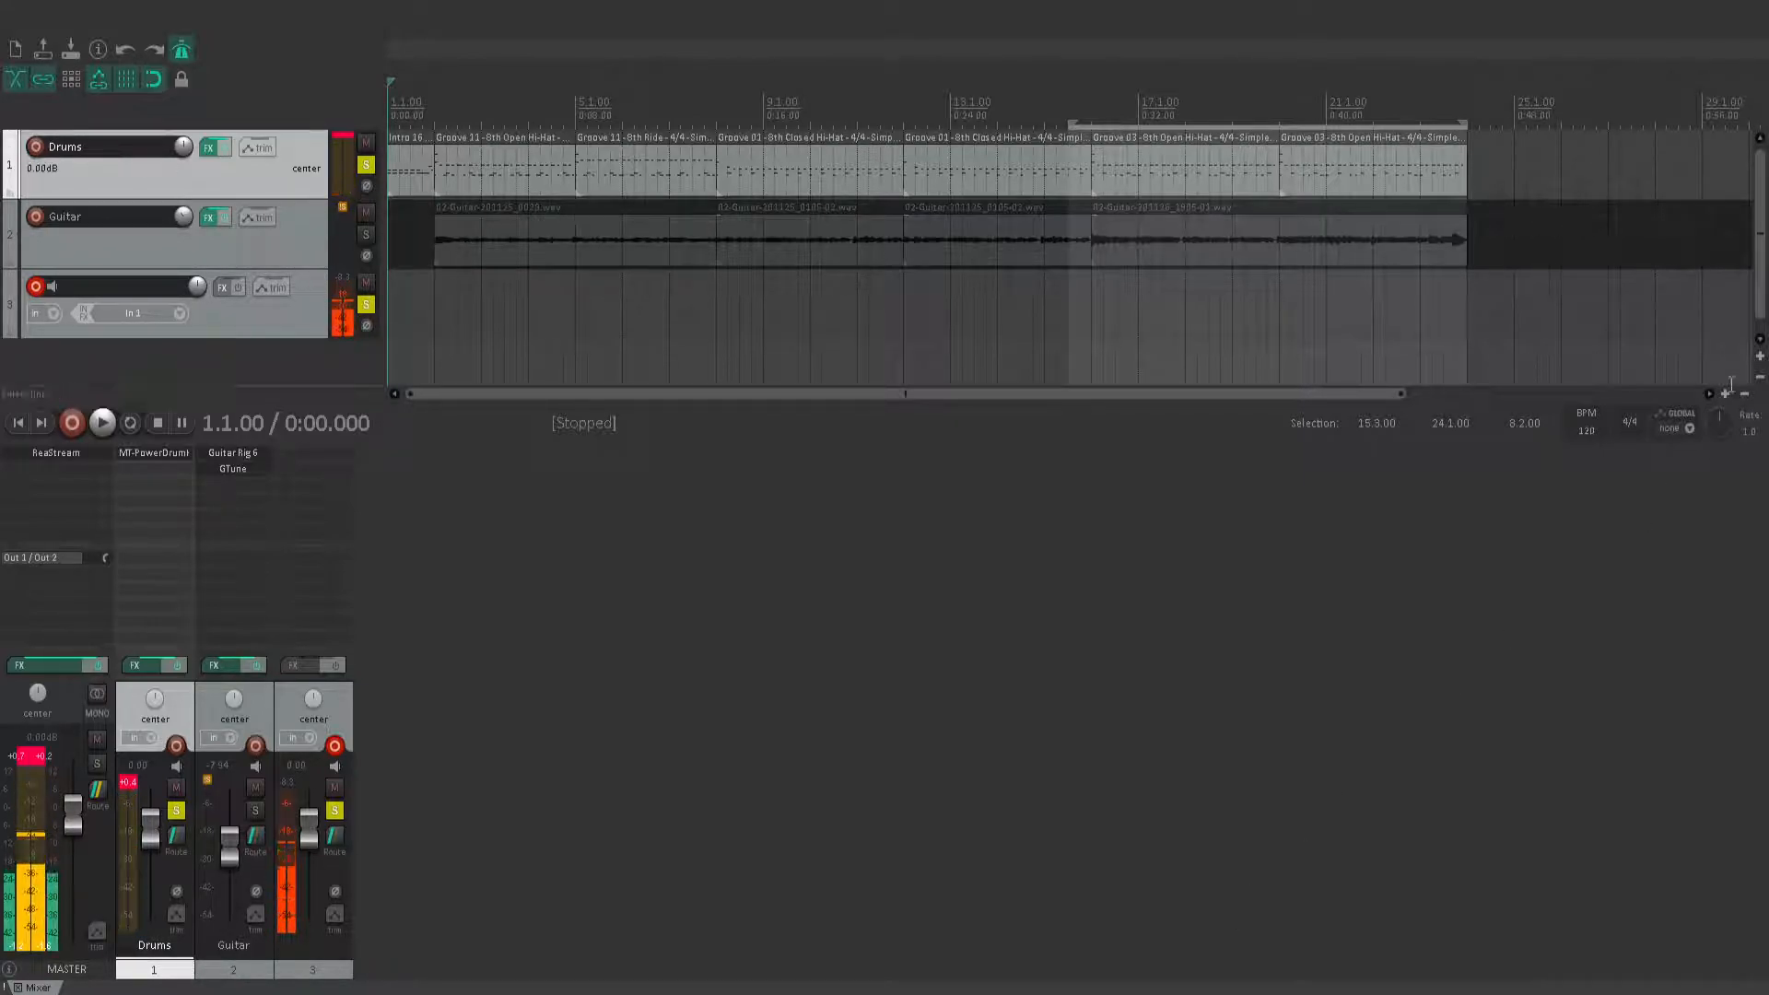
mouse_move(1510, 315)
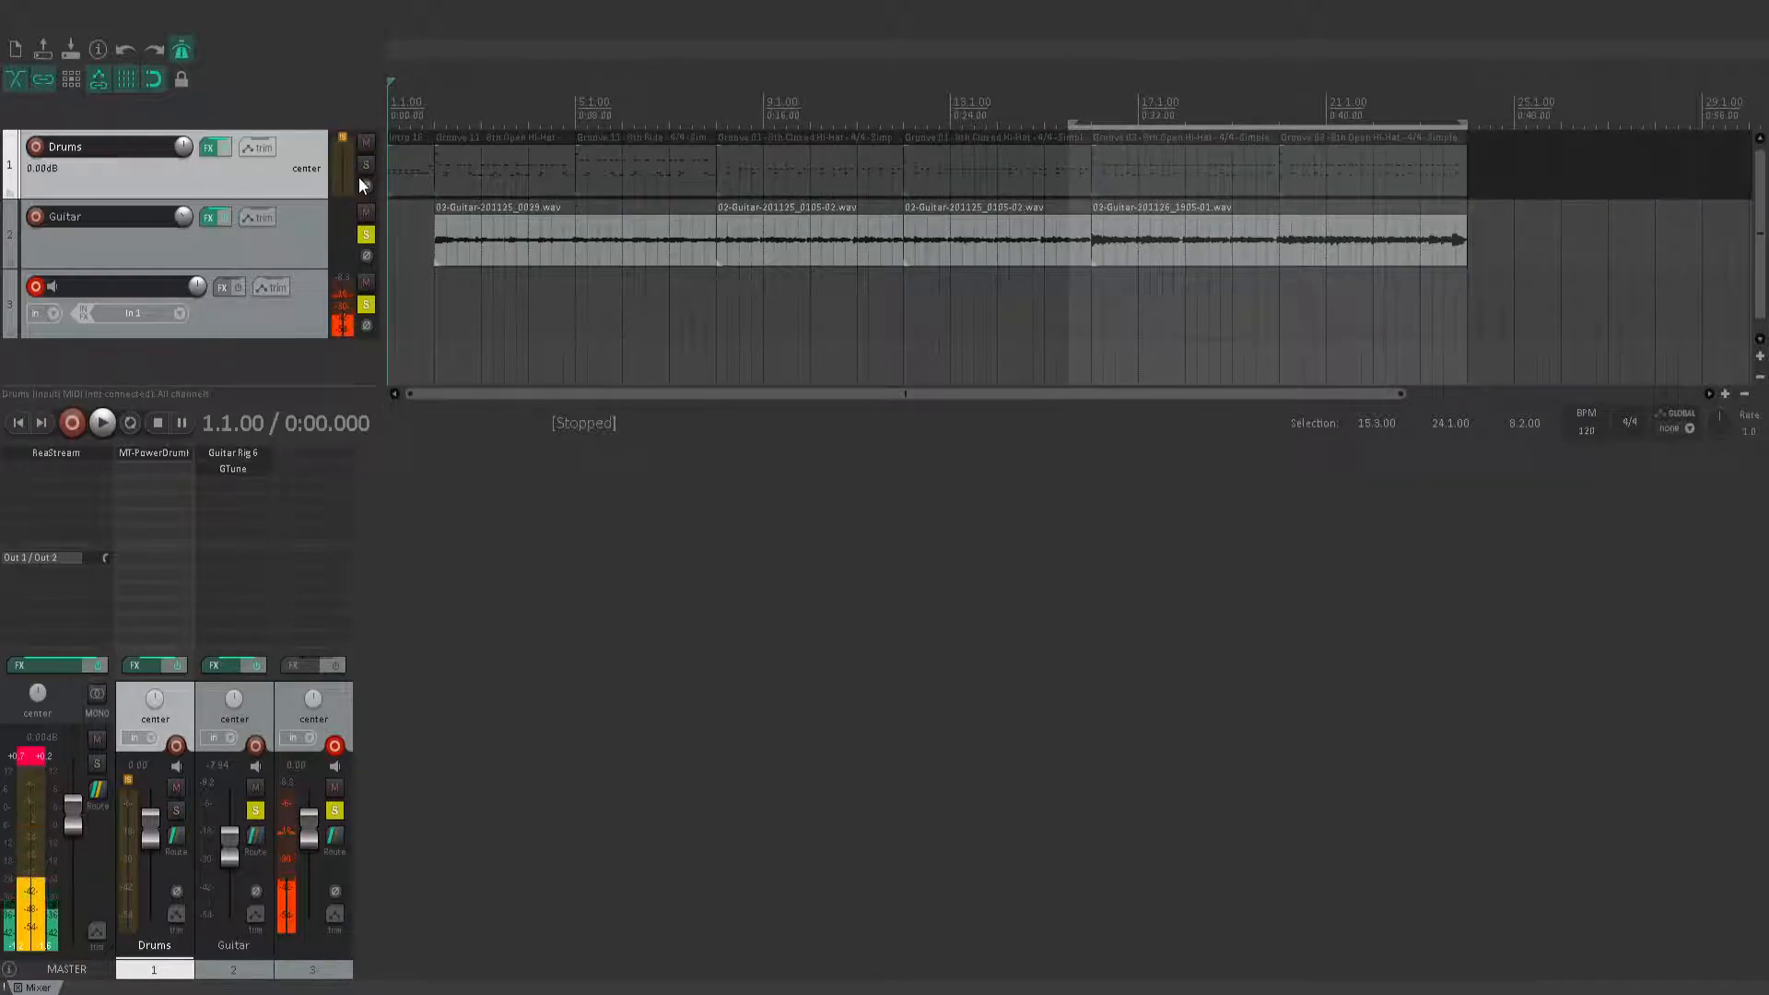
Unsolo the Guitar track so drums and guitar both sound again
click(102, 422)
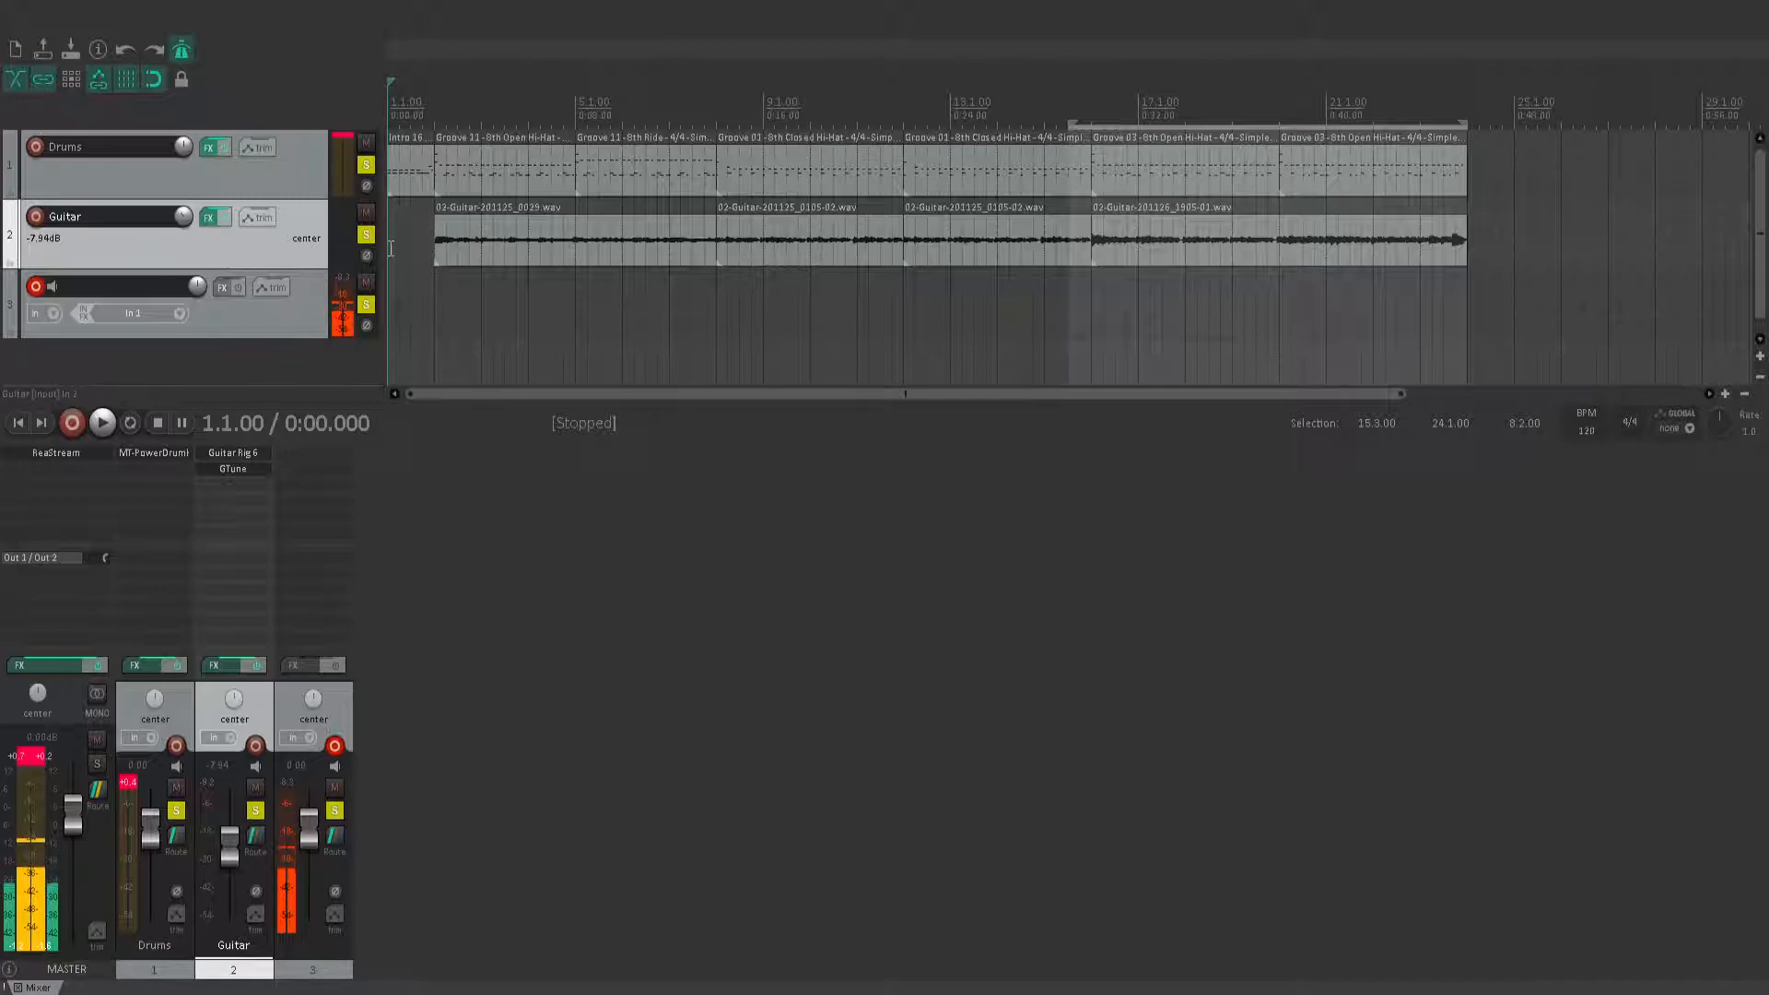
Play drums and guitar together past the 44-second mark, then stop playback
click(101, 423)
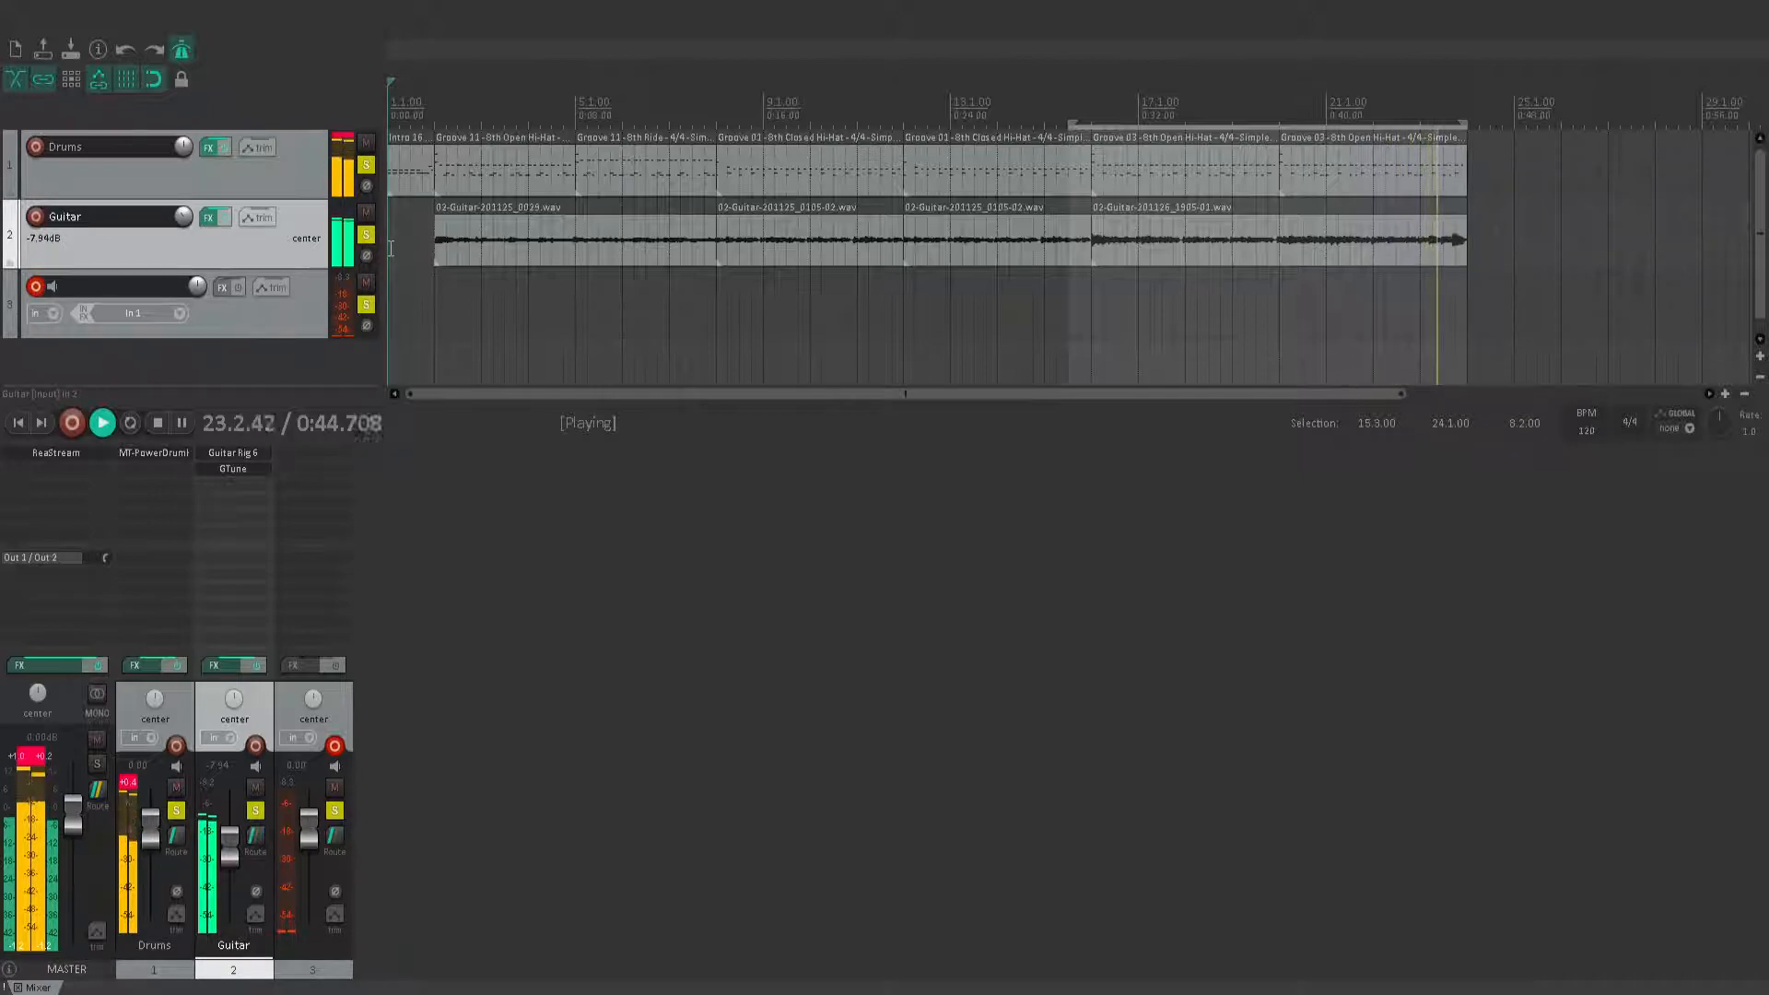
click(102, 422)
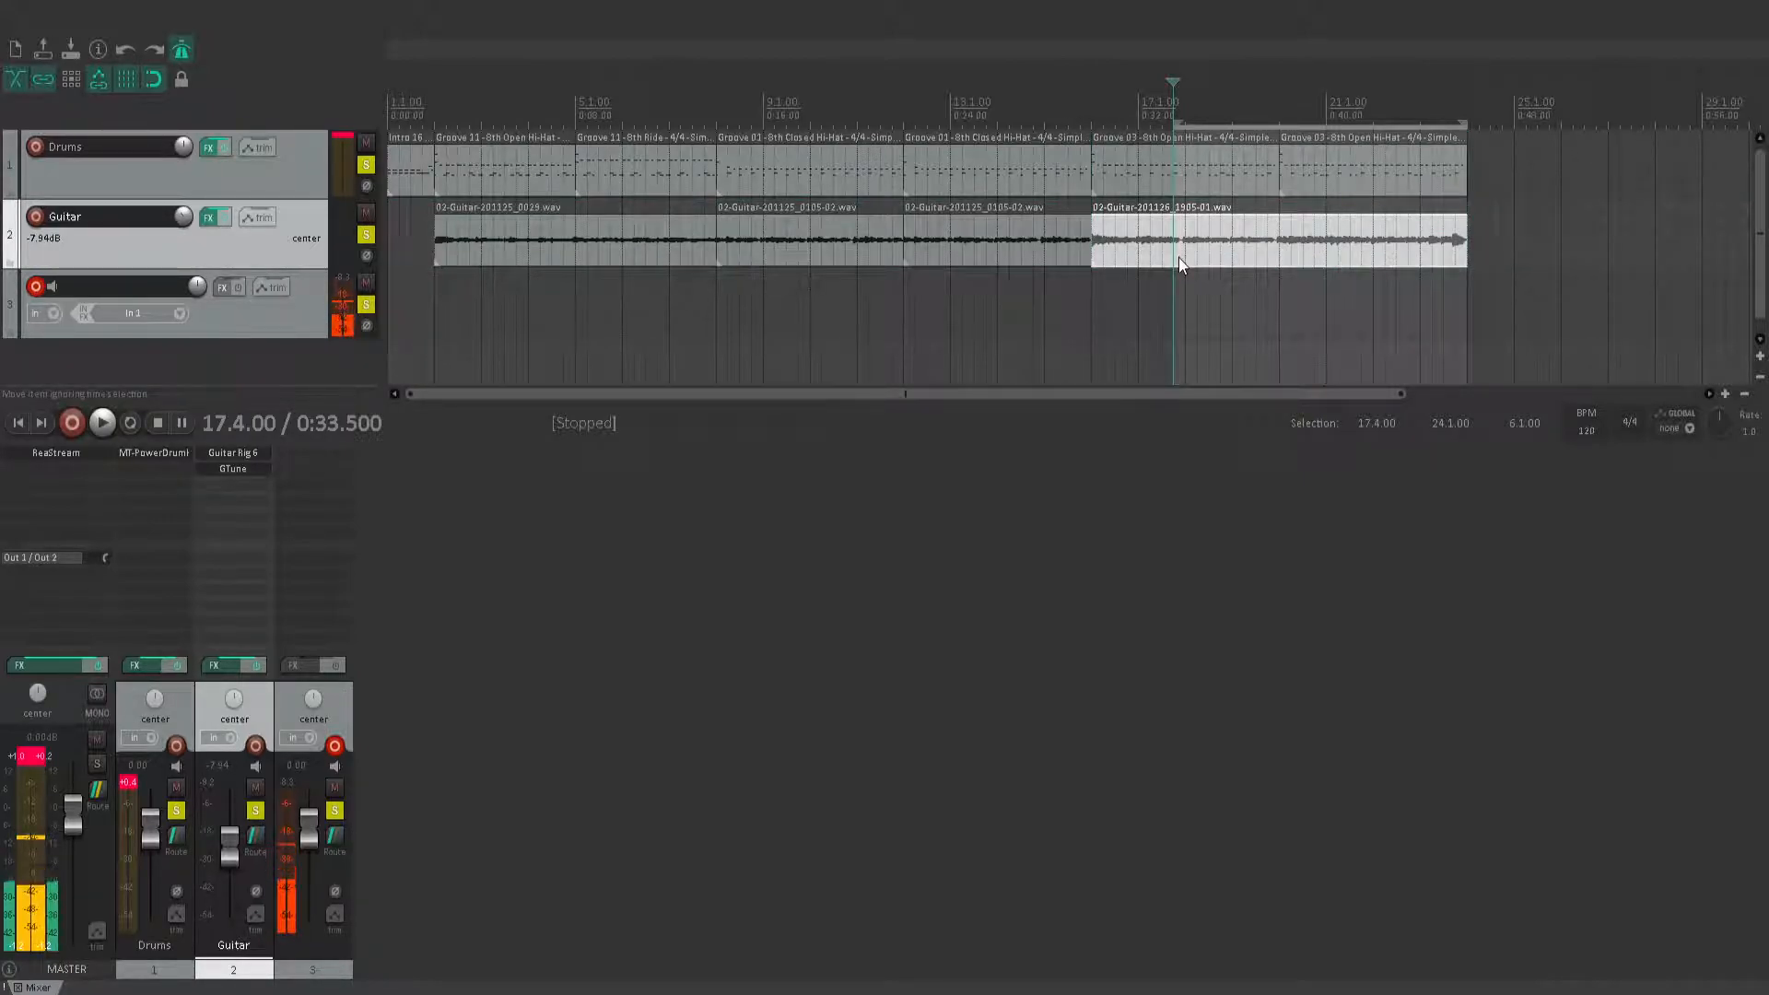
Play briefly from inside the final guitar clip at 0:33.5, then stop
click(102, 424)
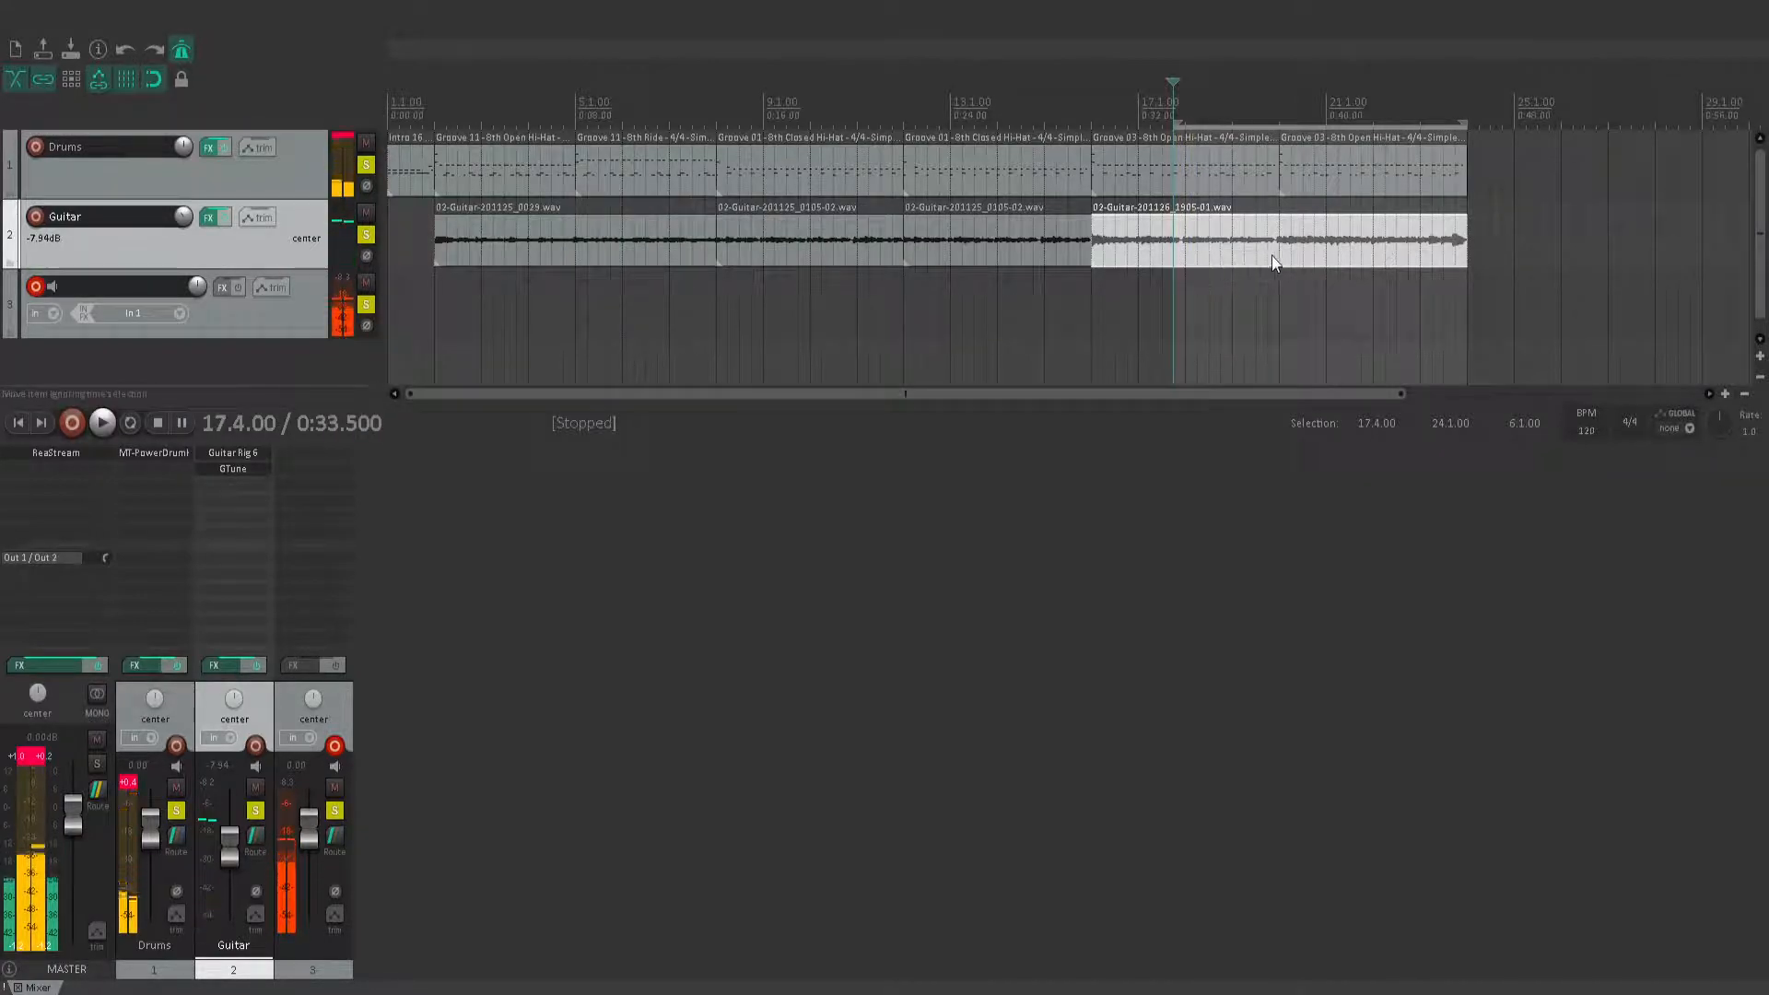
click(102, 422)
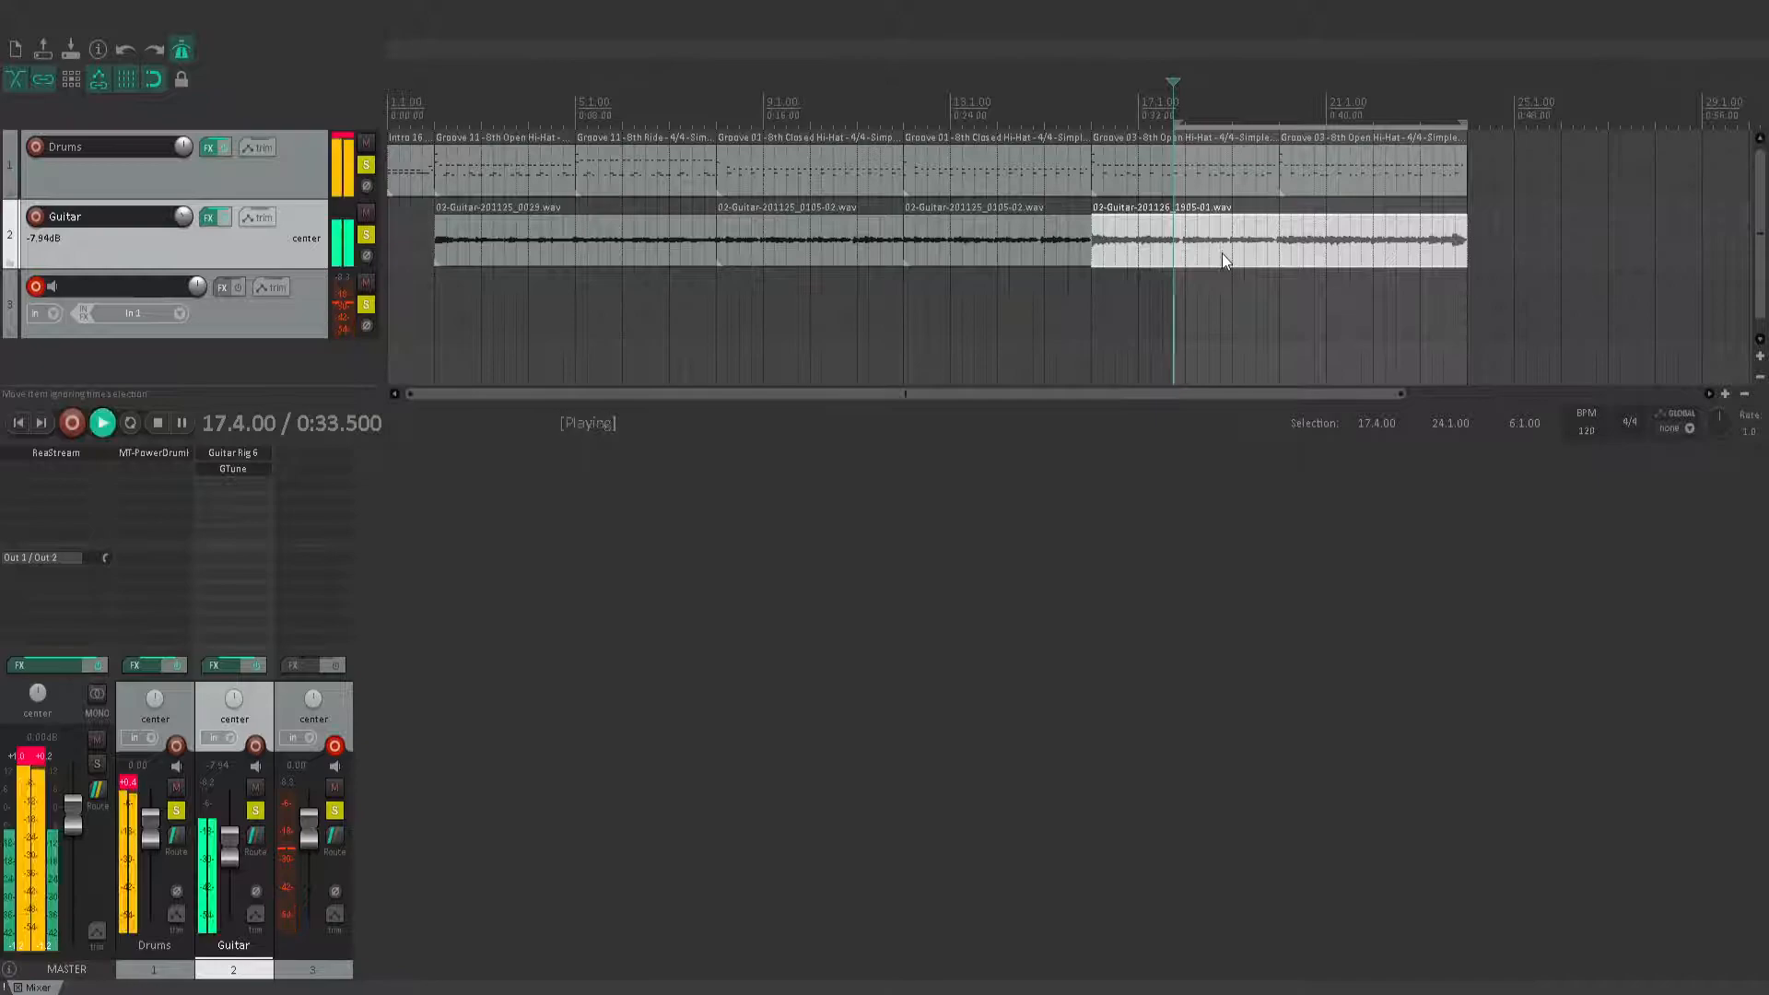
click(157, 422)
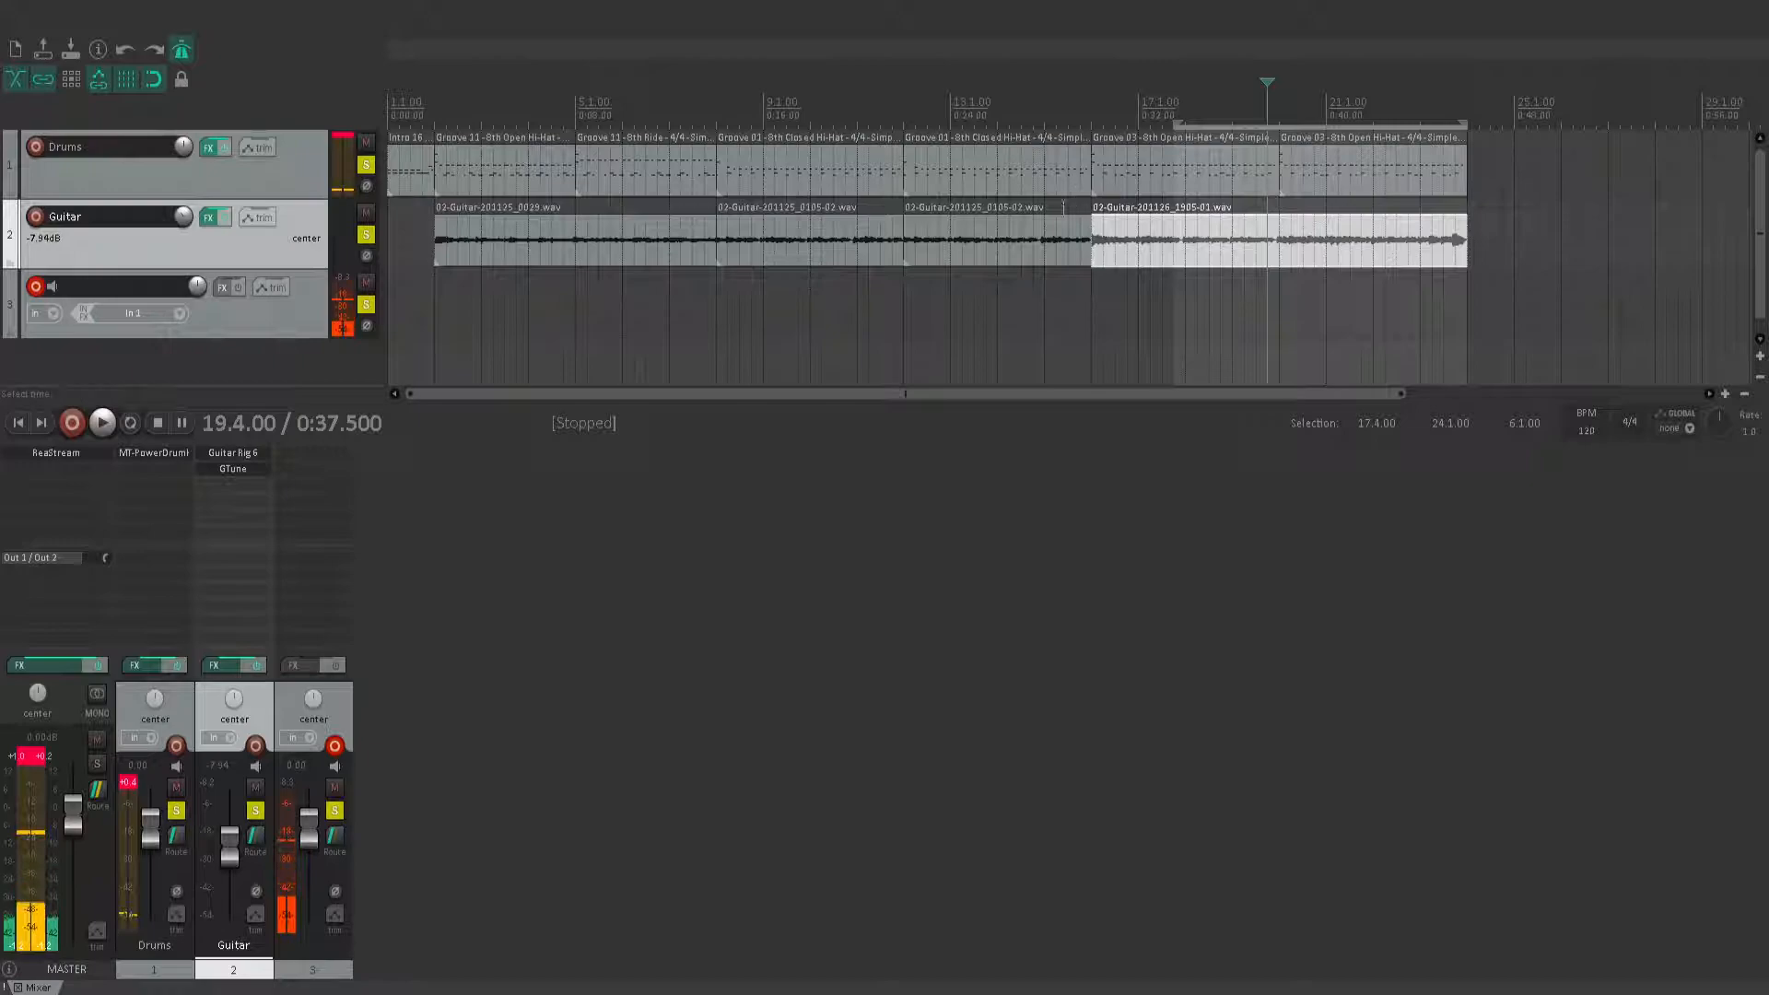
mouse_move(892, 243)
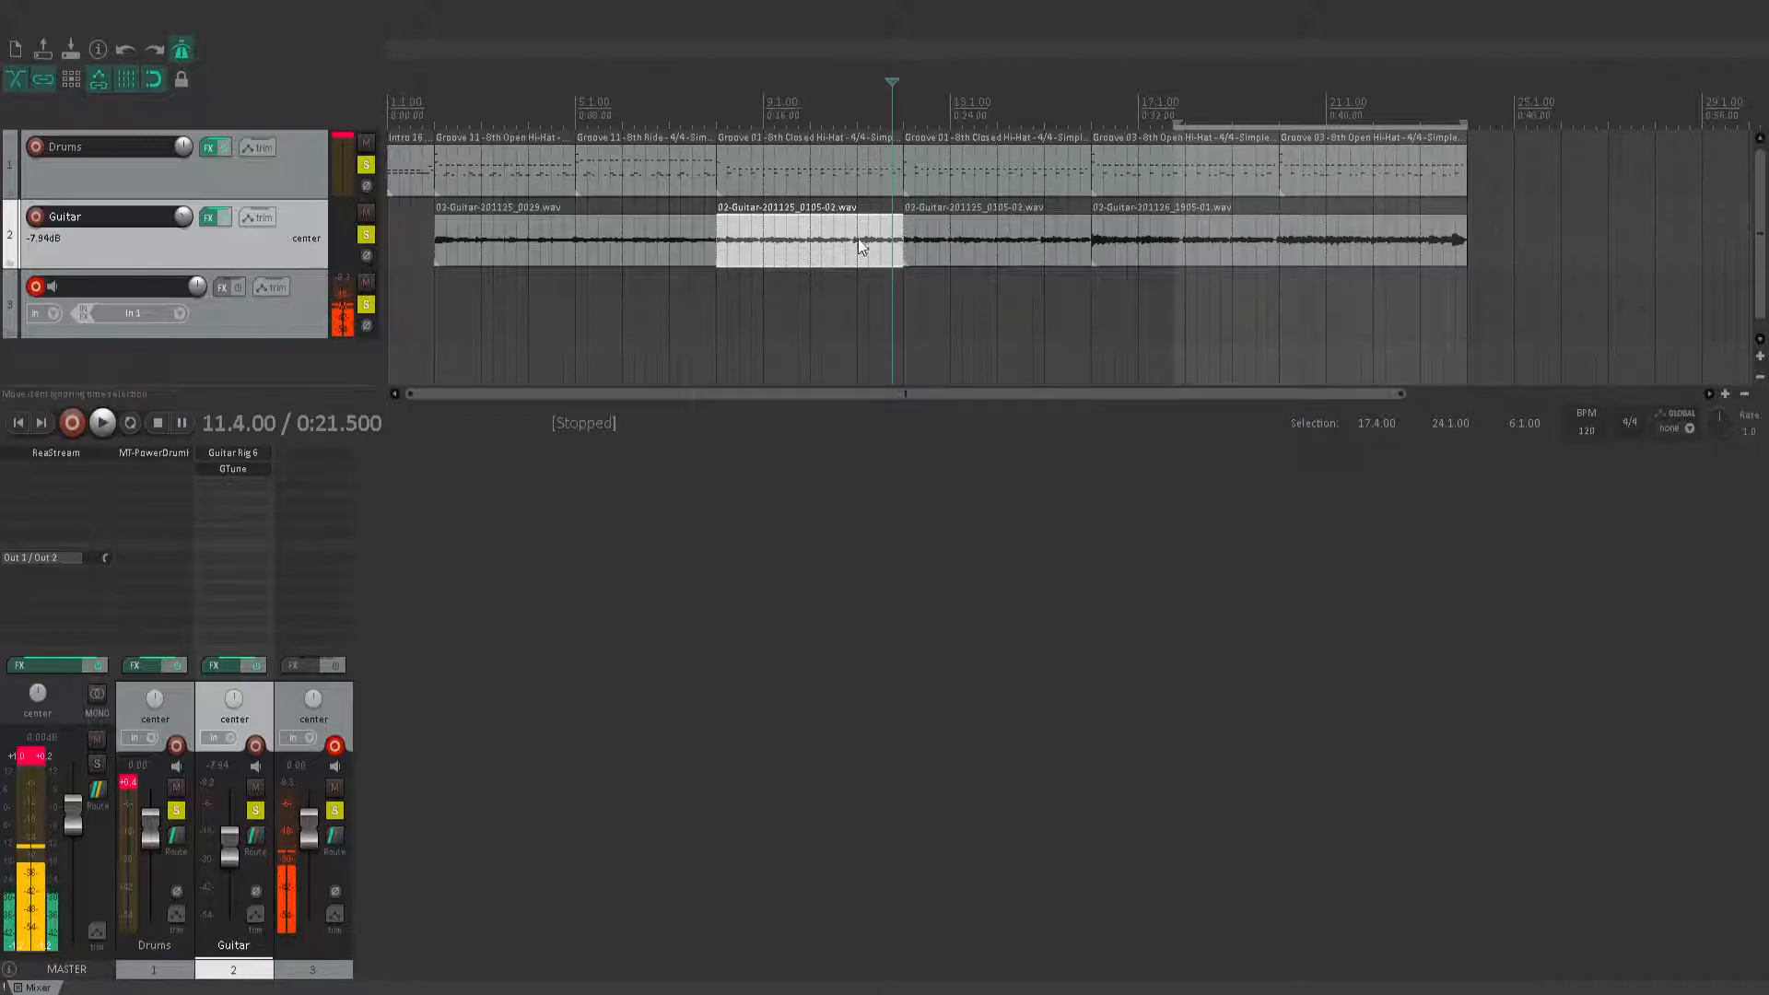
mouse_move(914, 252)
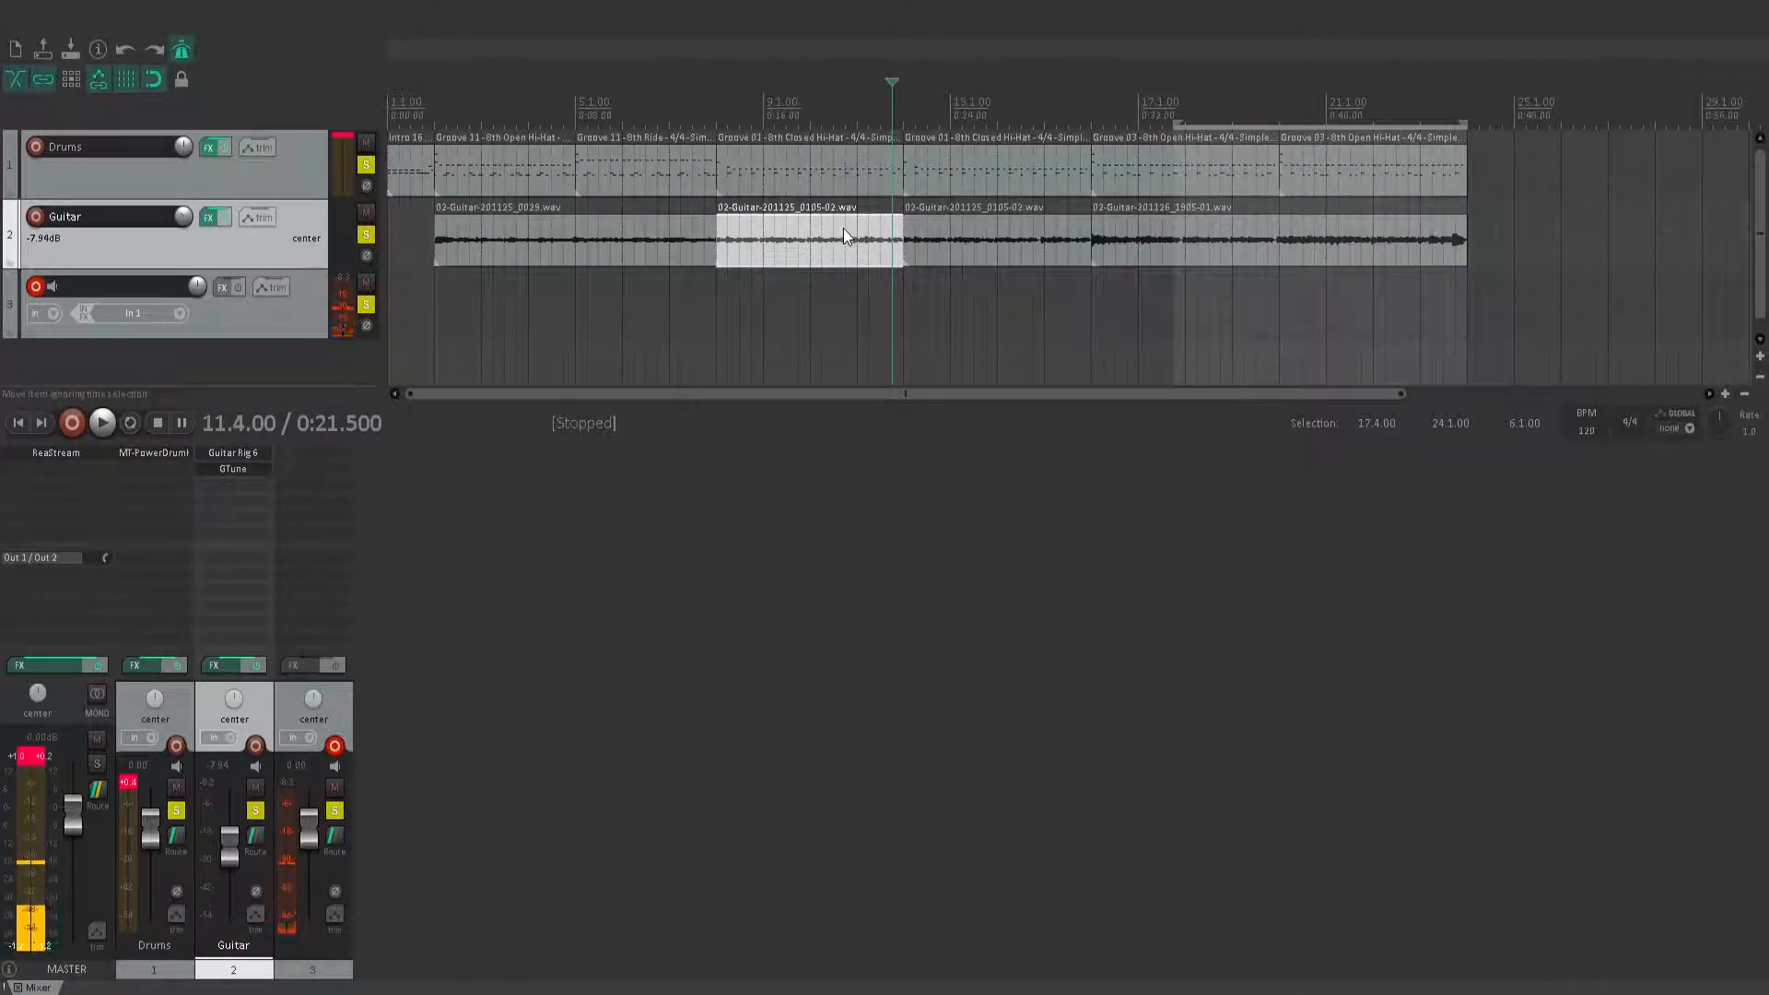
Move the play position through the second guitar clip and start playback from the first guitar clip
click(101, 422)
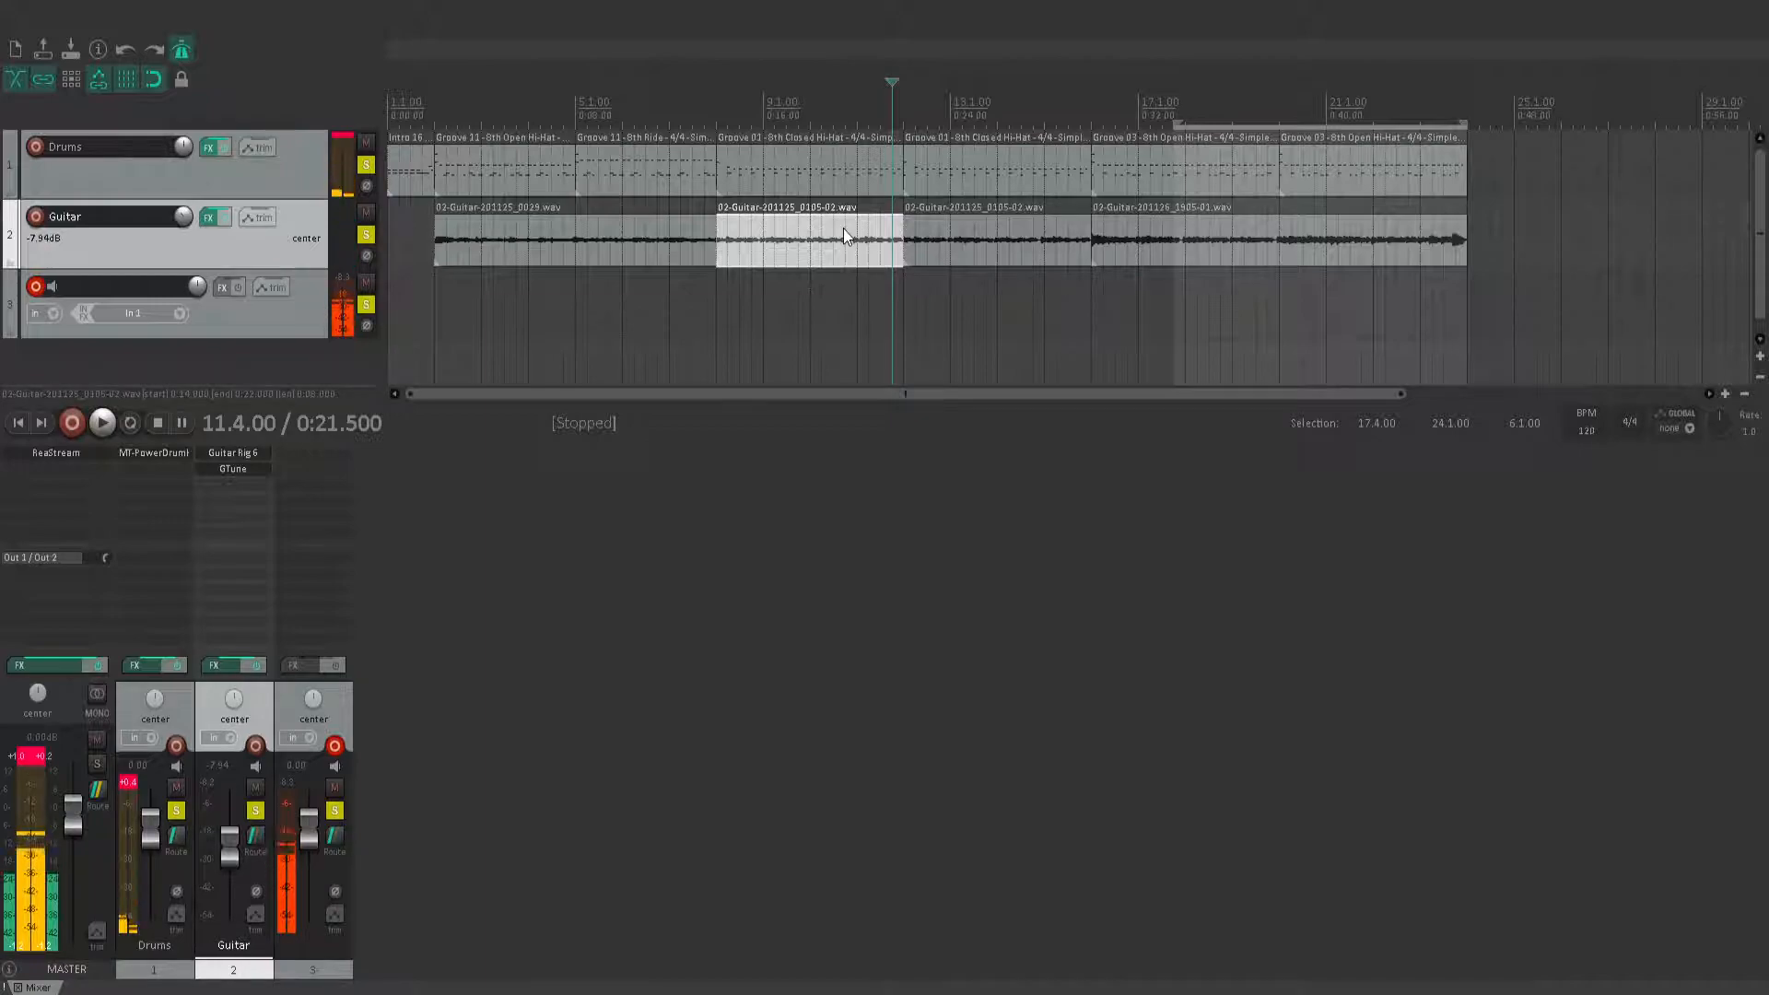
click(101, 422)
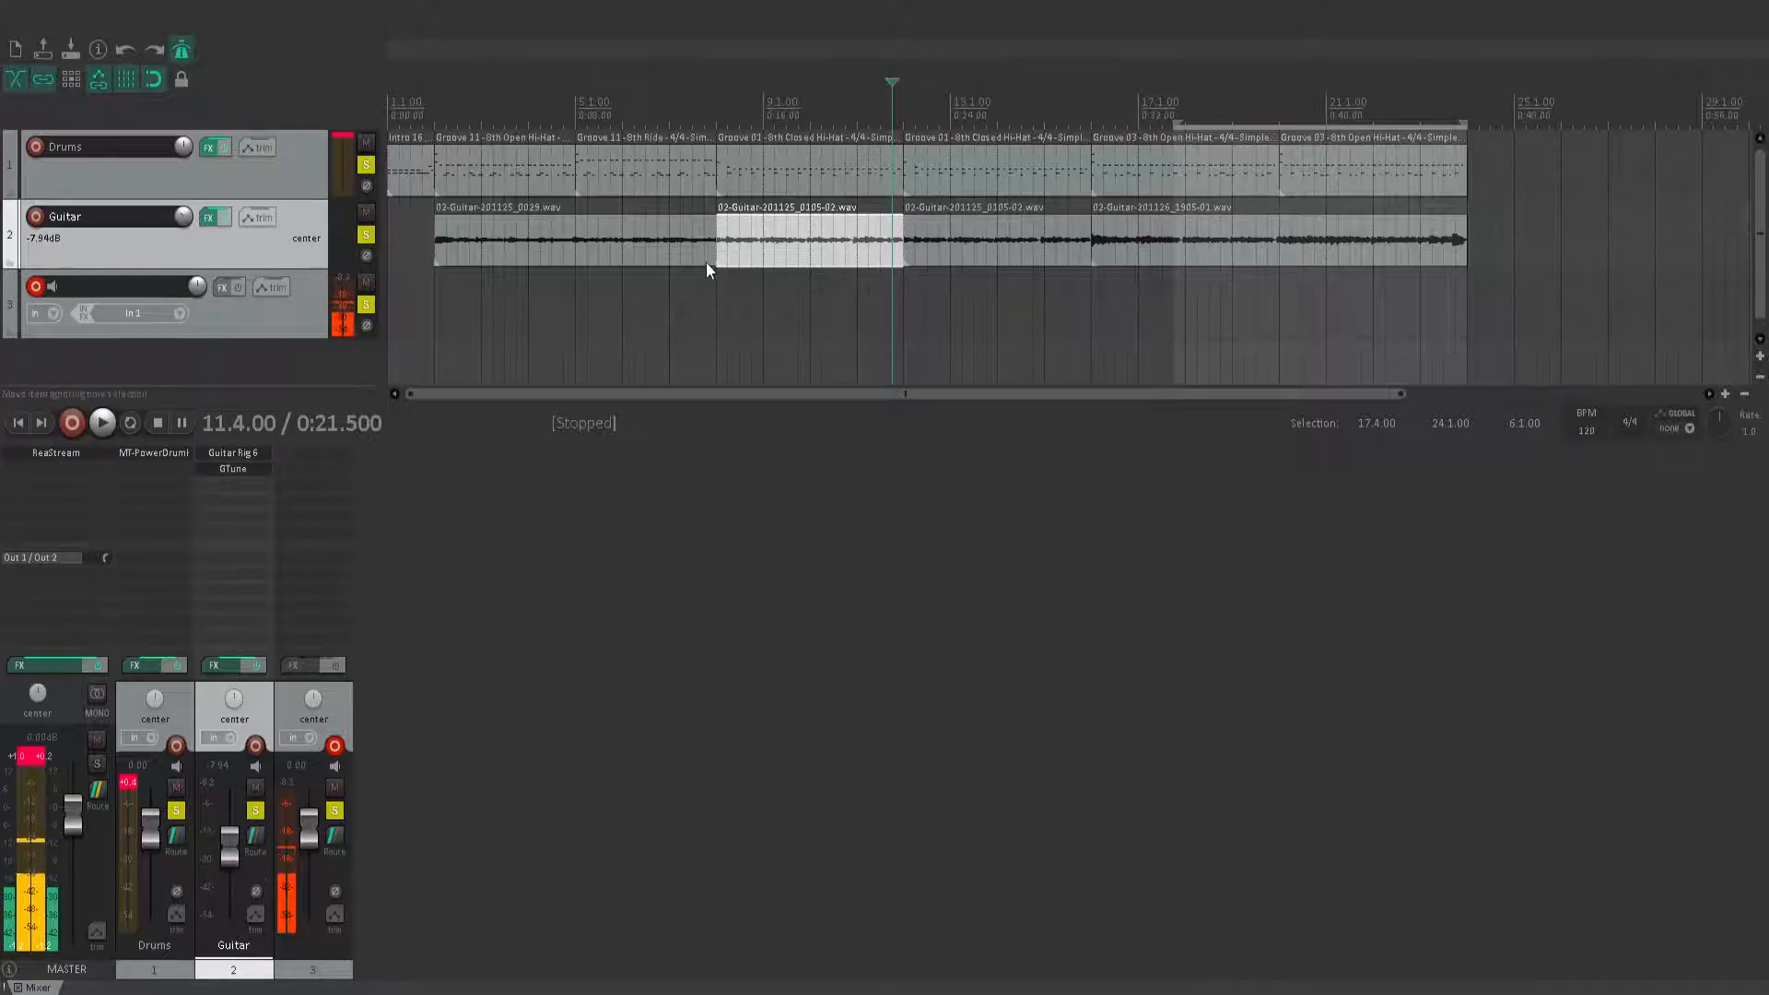
click(101, 422)
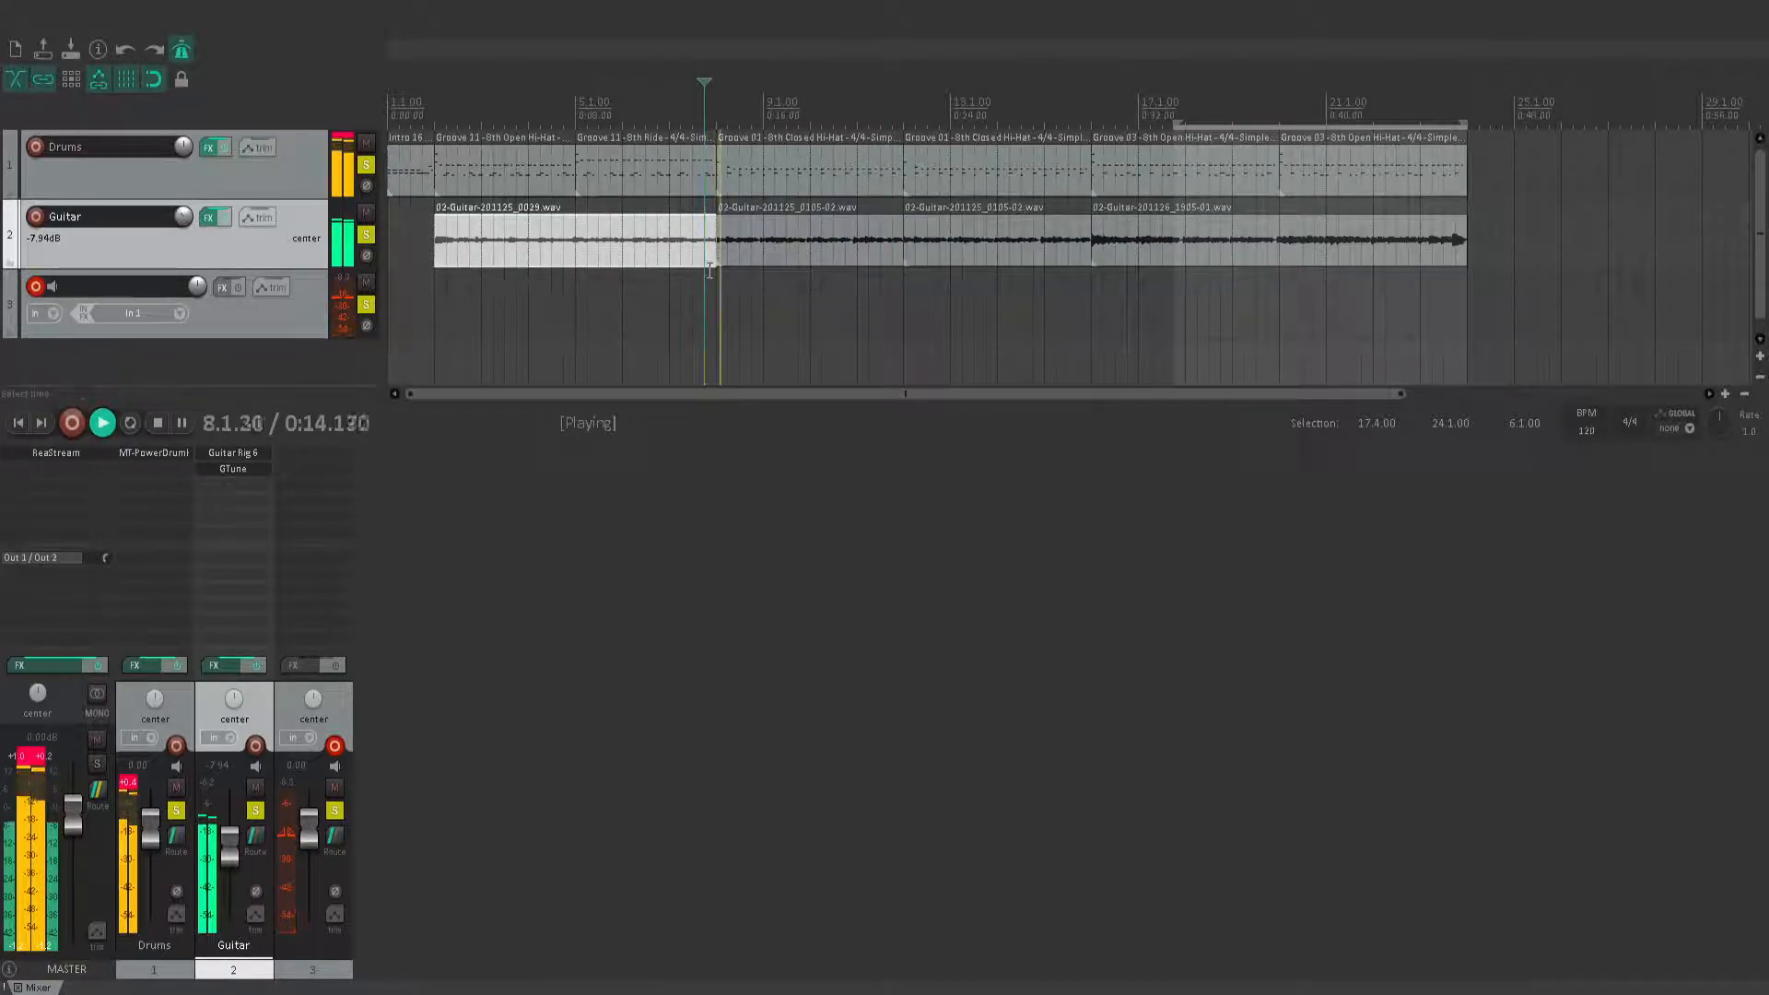
Stop, replay the opening guitar clip against the drums, and stop again at 0:13.5
click(176, 422)
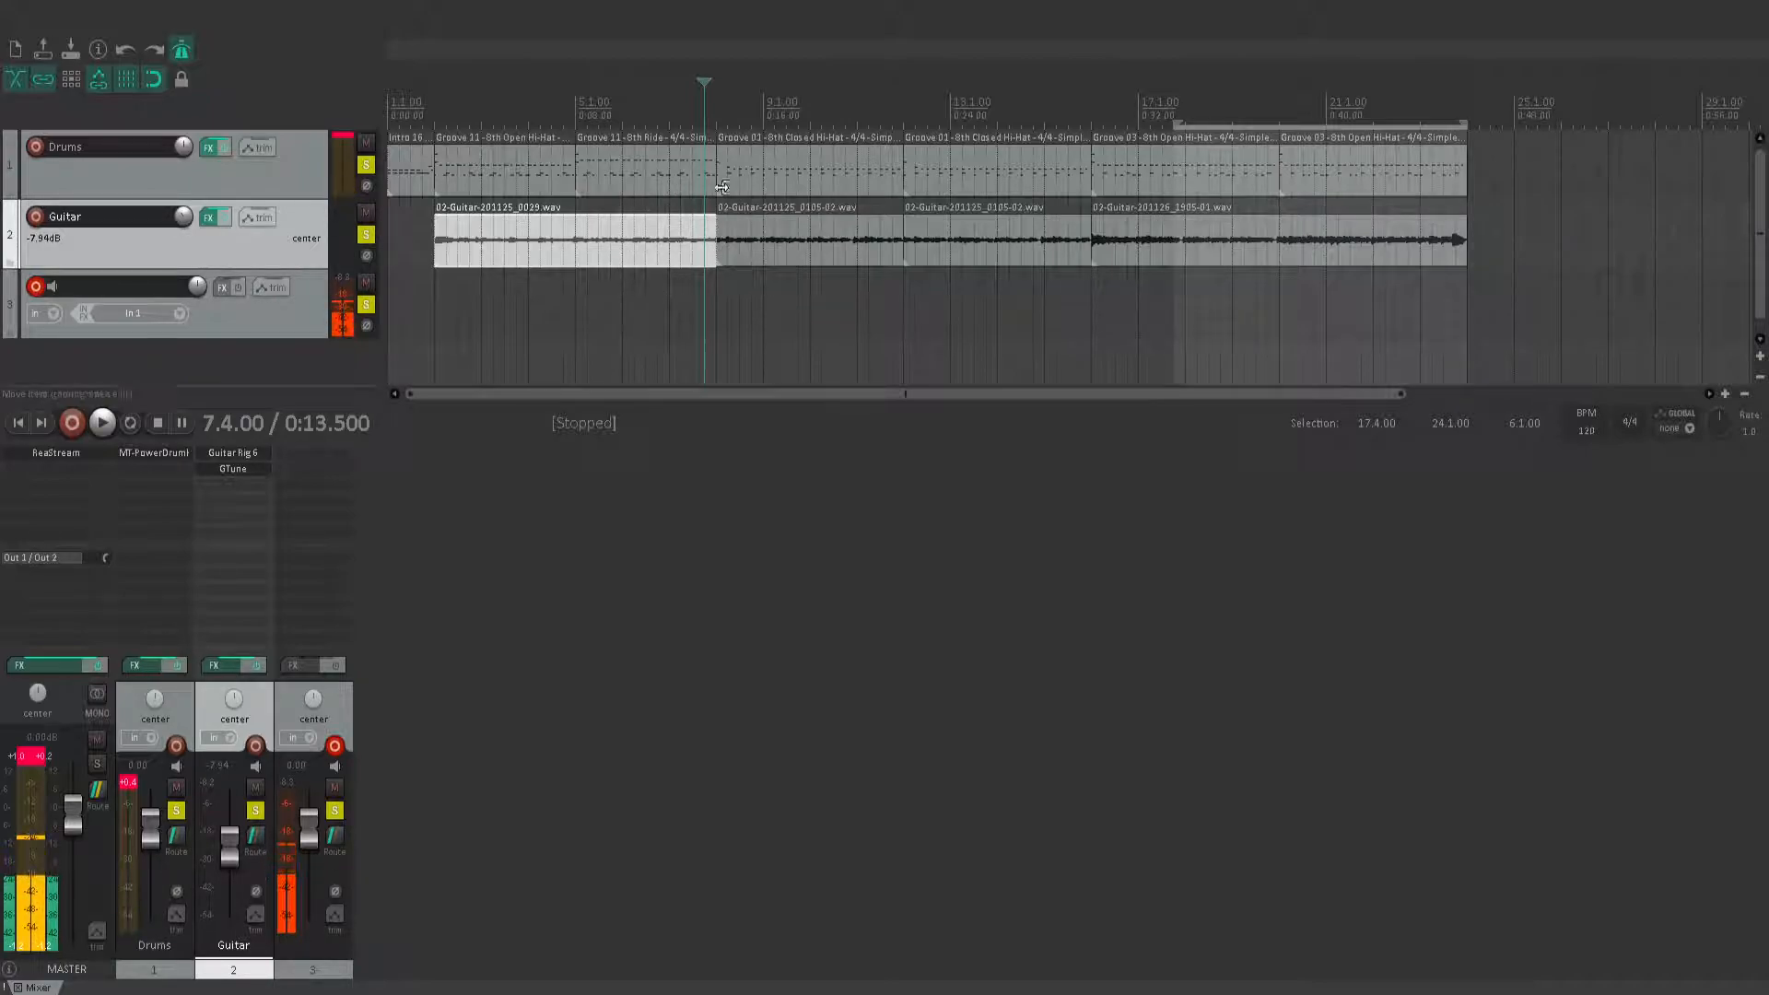
click(102, 422)
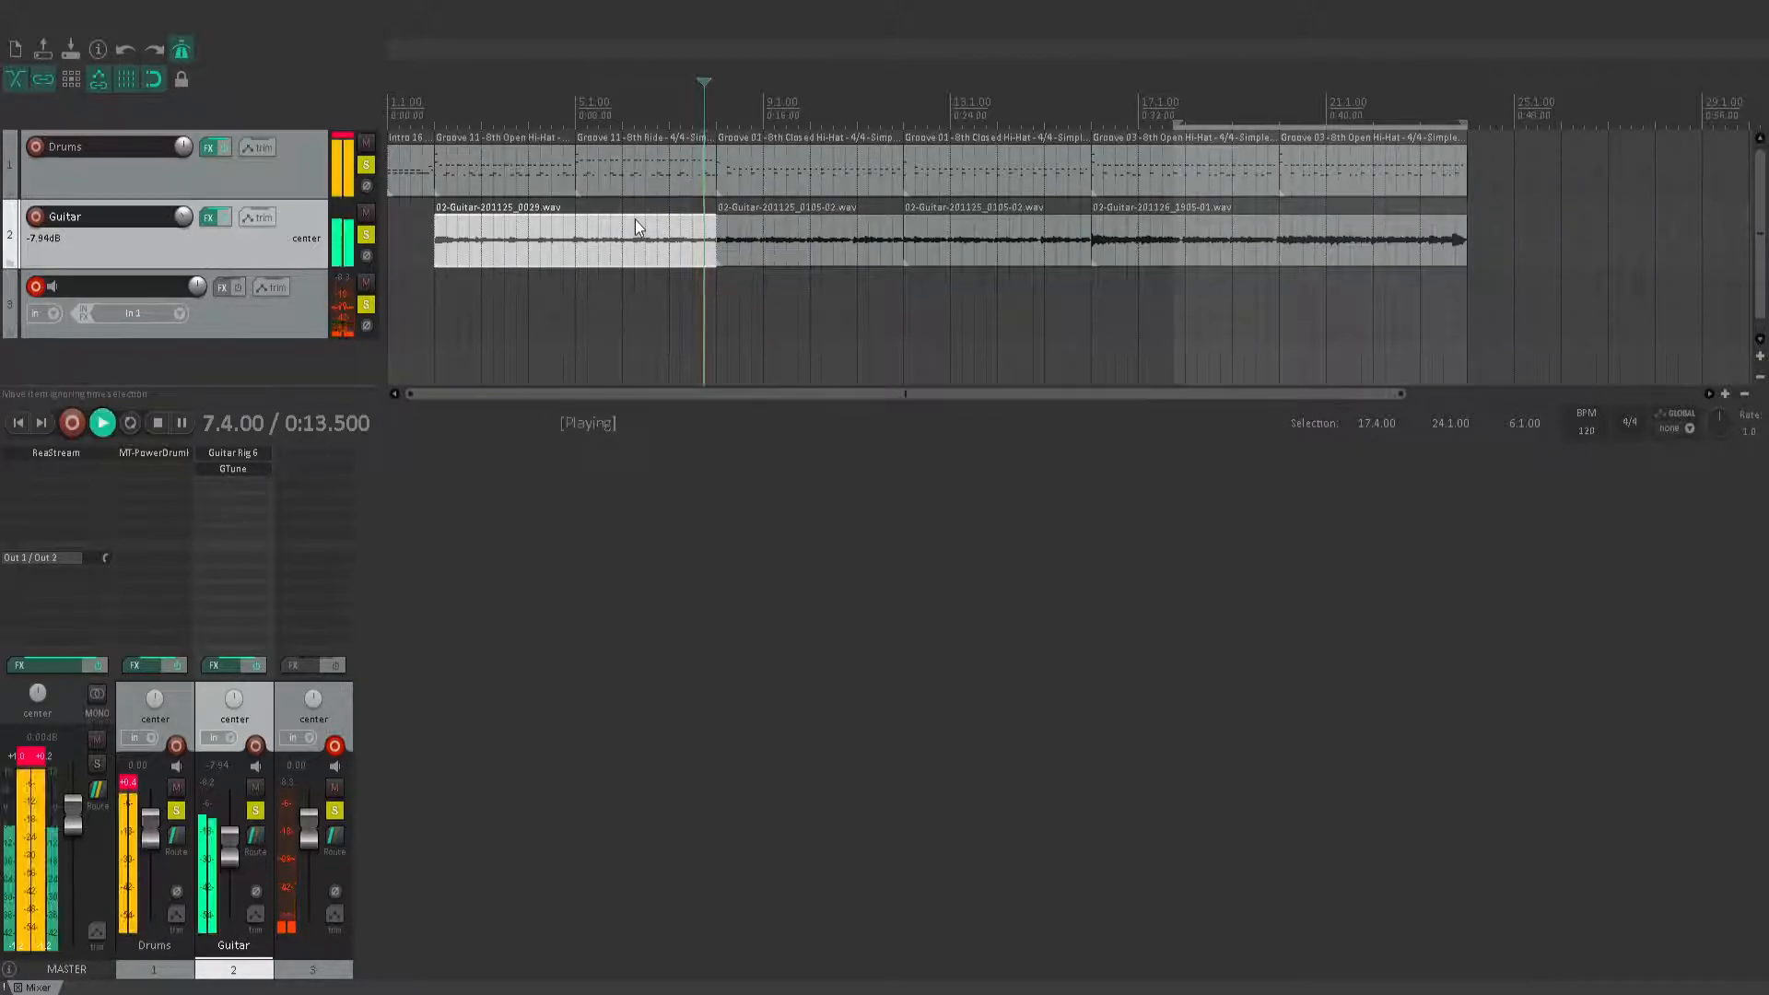
click(99, 422)
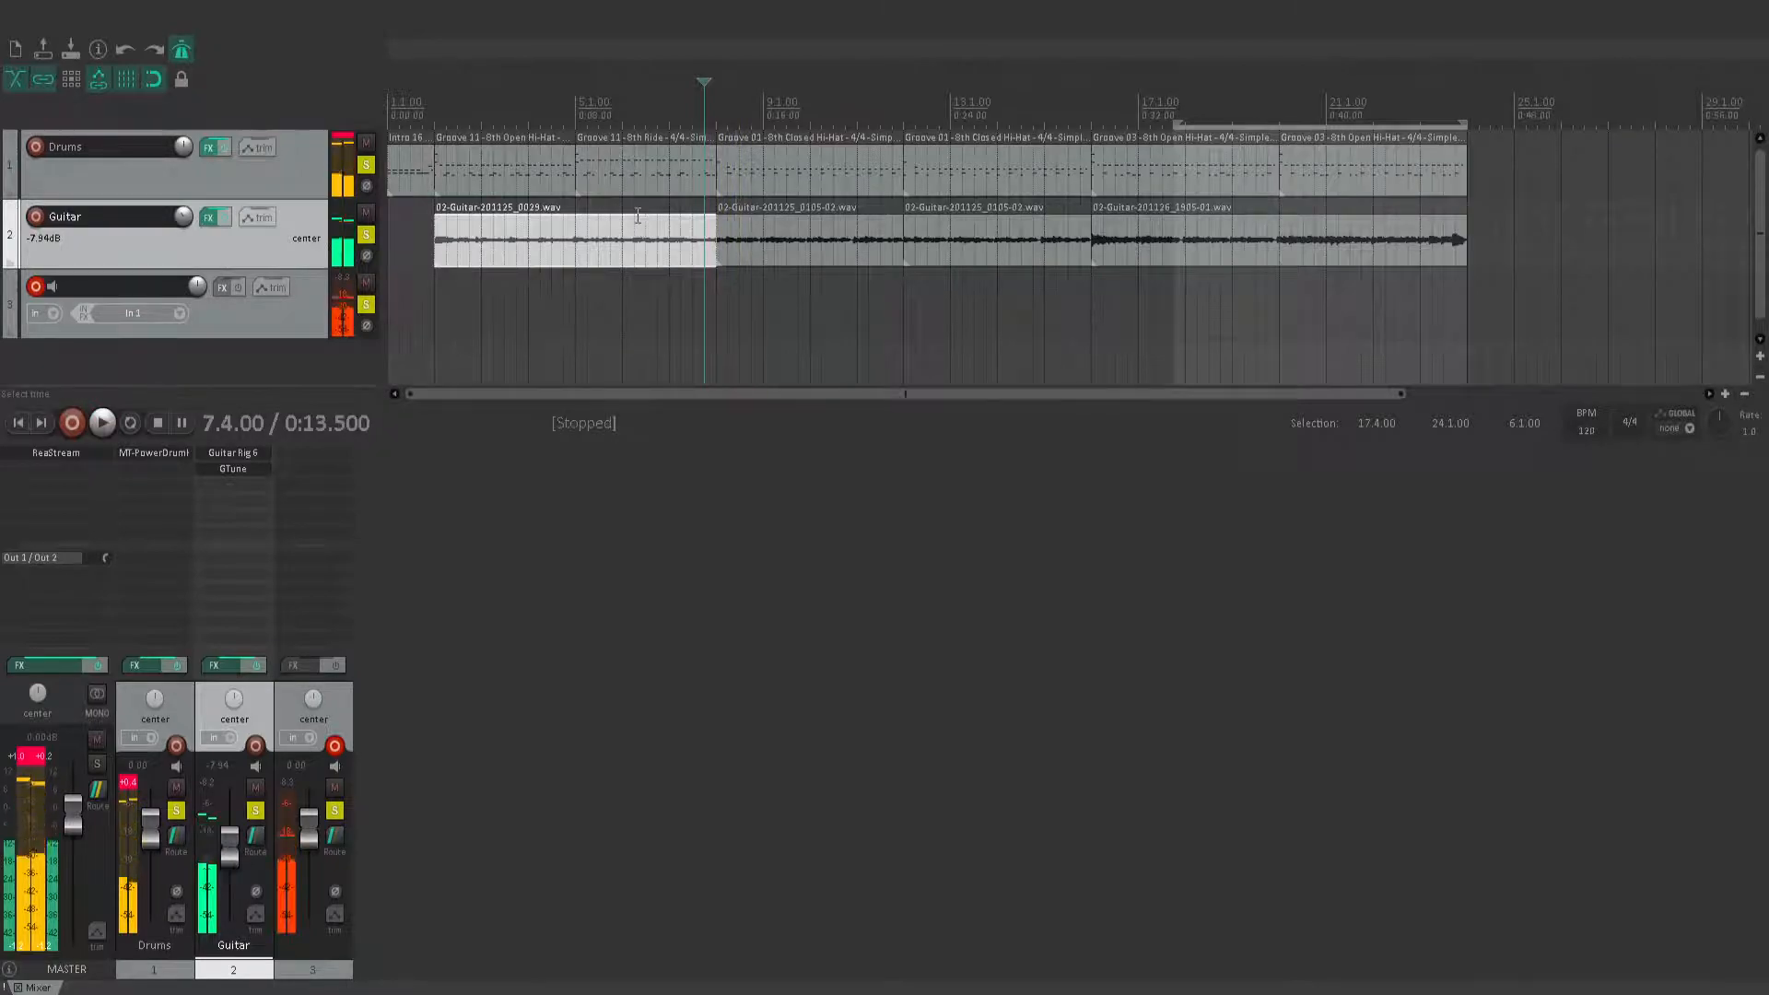